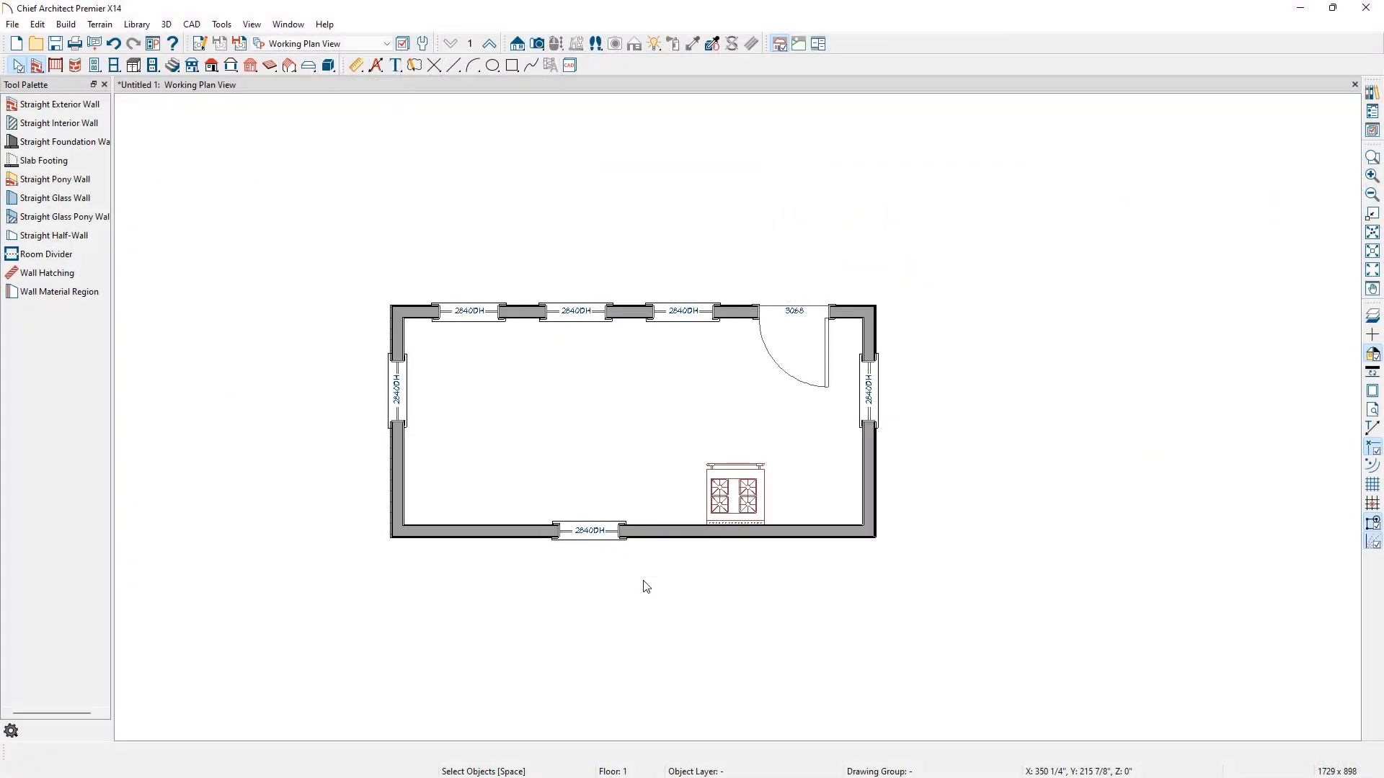
pyautogui.moveTo(597, 494)
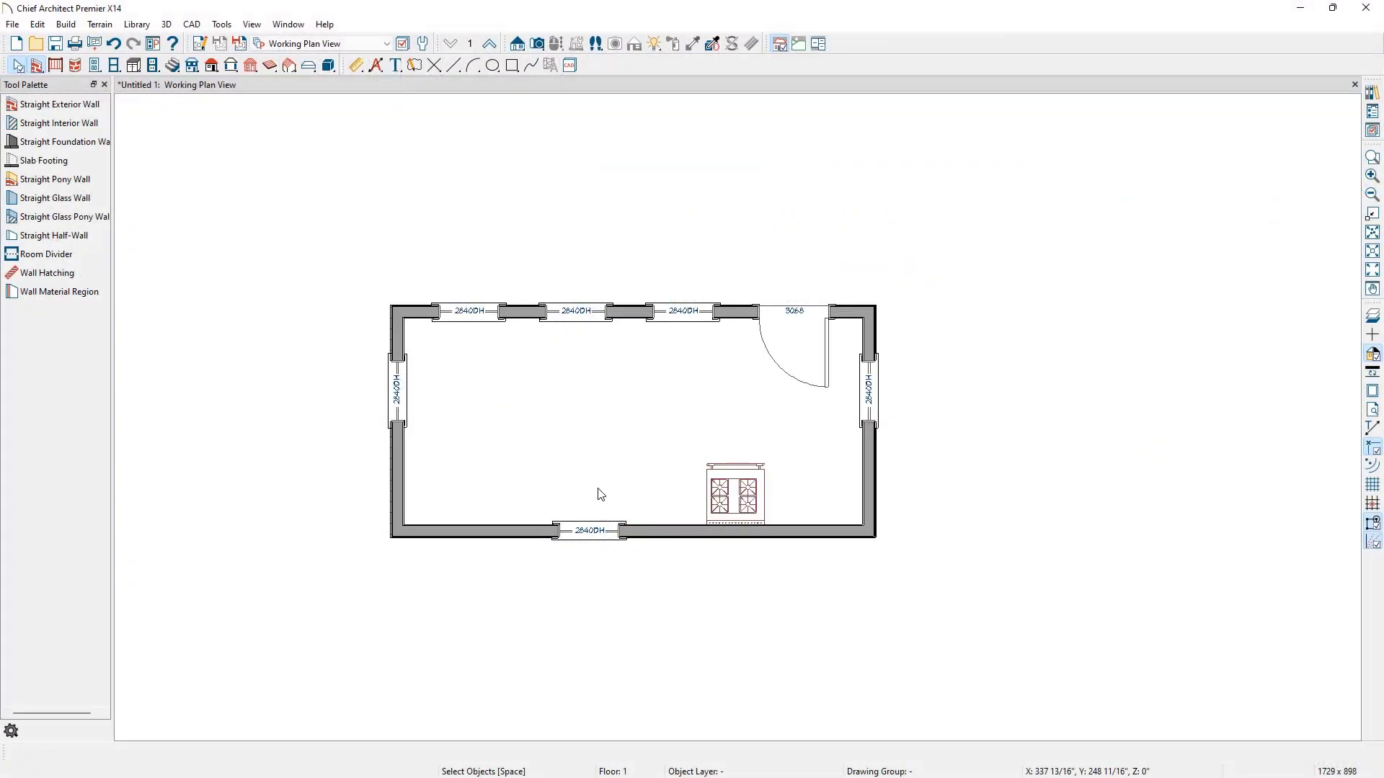
# Step: Activate Manual Dimension from CAD > Dimensions and show the dimension tools in the Tool Palette
pyautogui.click(190, 24)
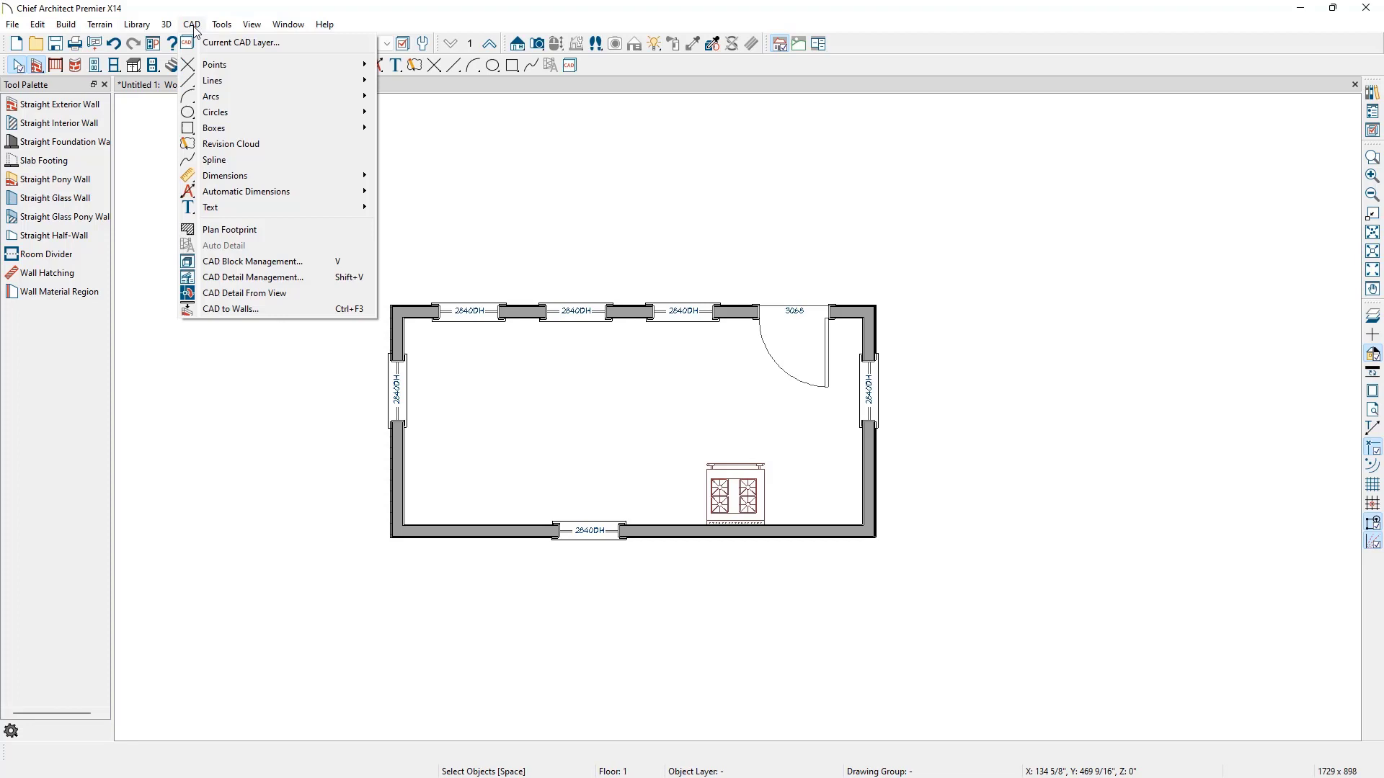
pyautogui.moveTo(225, 176)
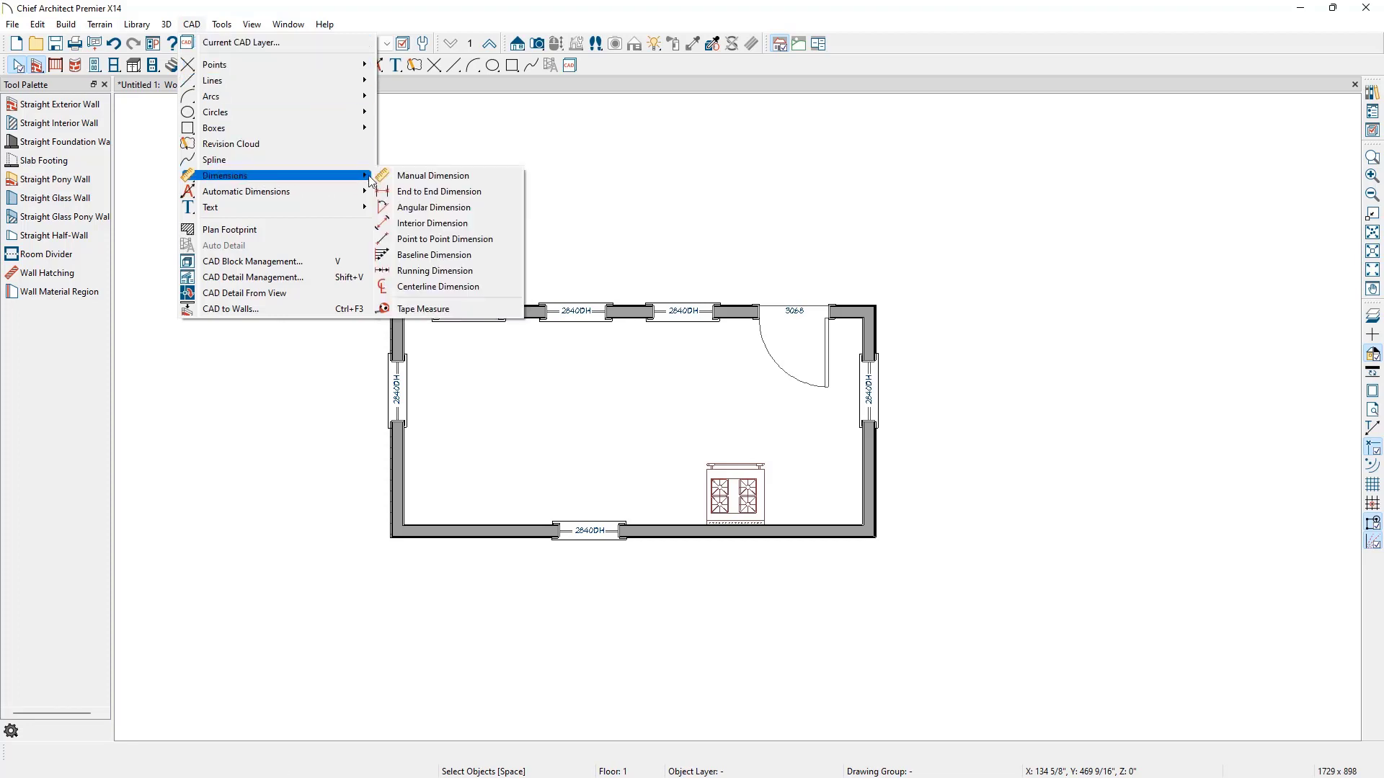
pyautogui.moveTo(432, 175)
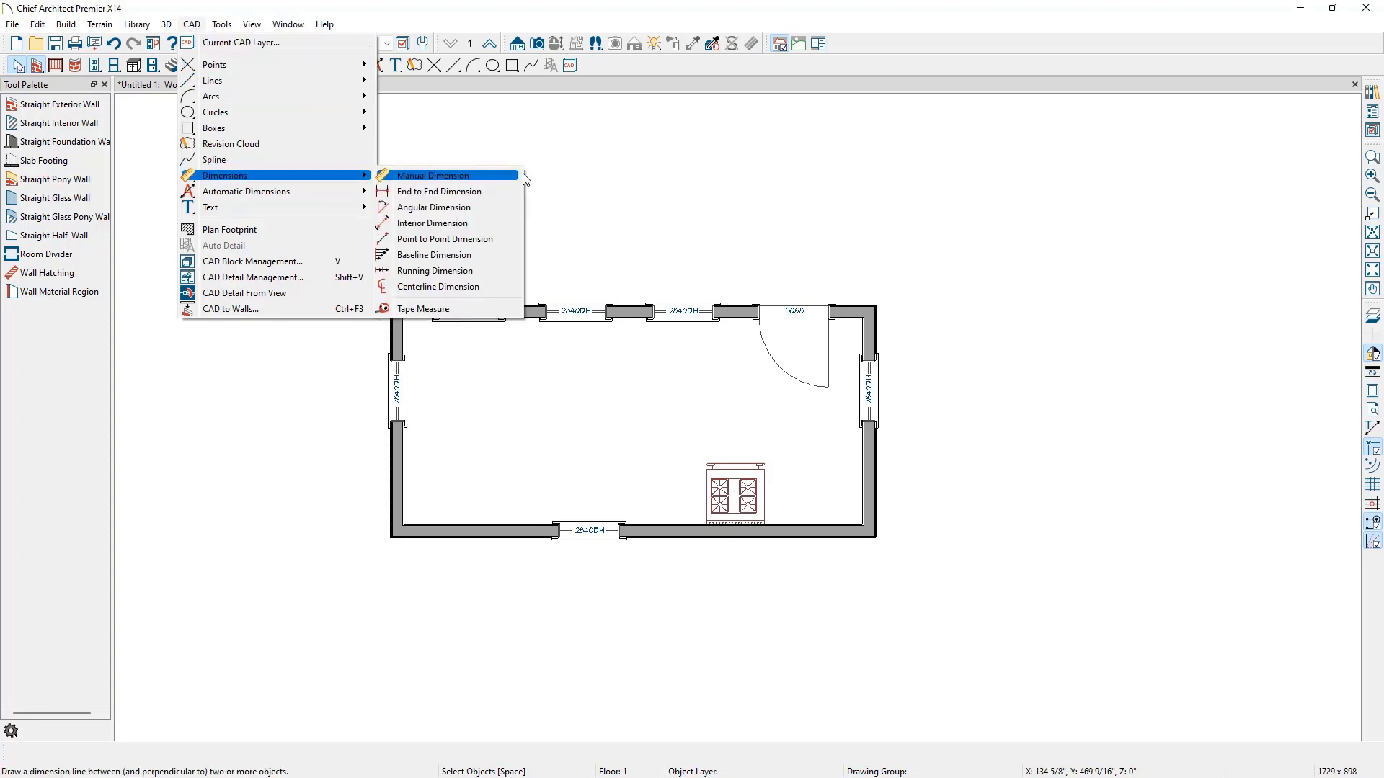
pyautogui.click(431, 176)
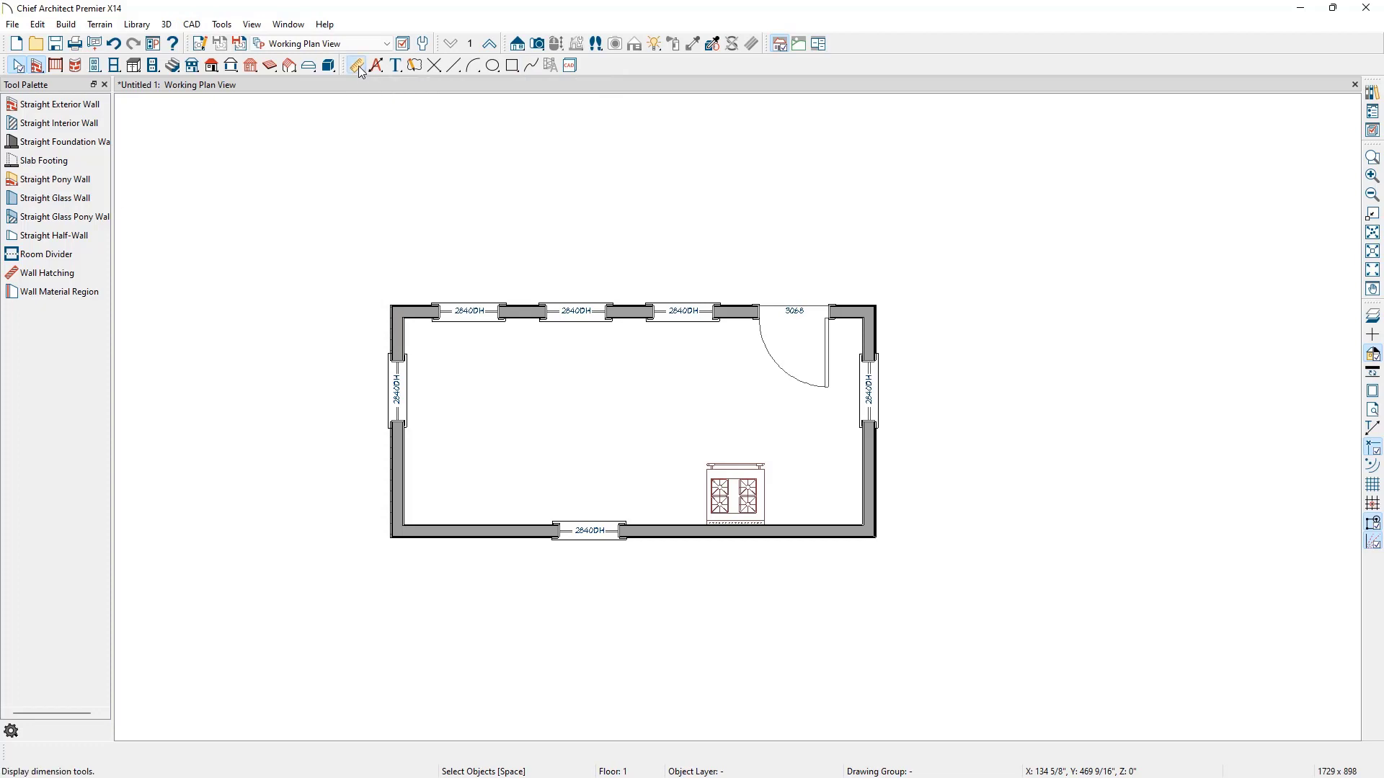
pyautogui.click(358, 65)
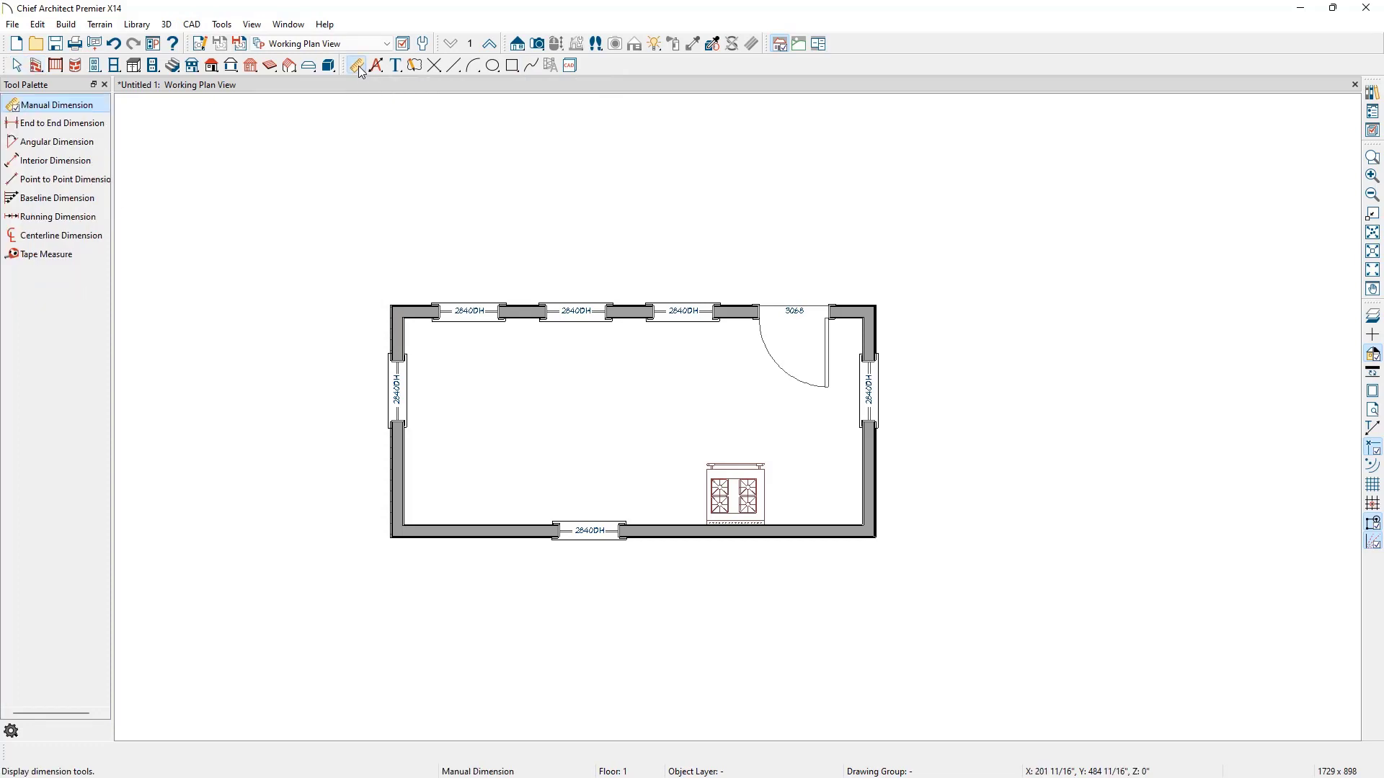
pyautogui.moveTo(119, 88)
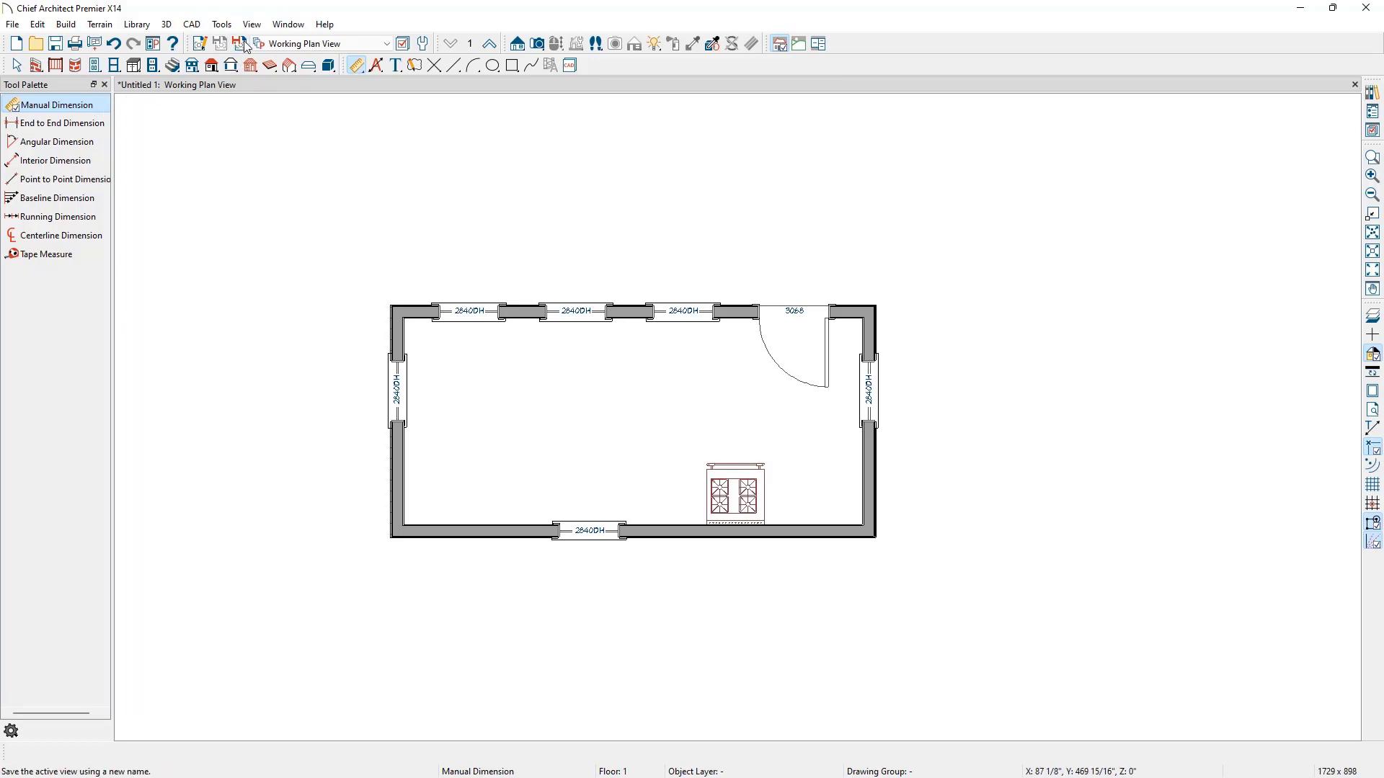
pyautogui.click(251, 24)
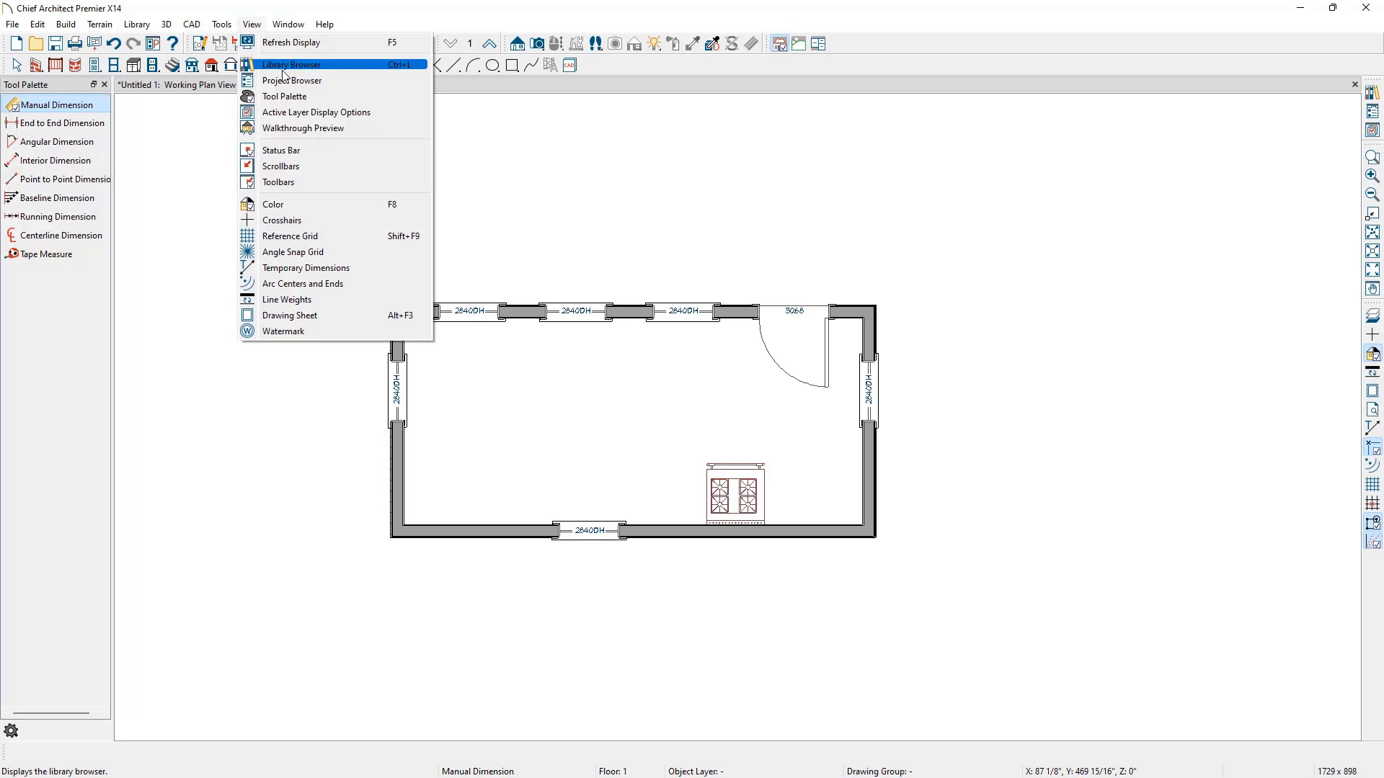
pyautogui.moveTo(321, 96)
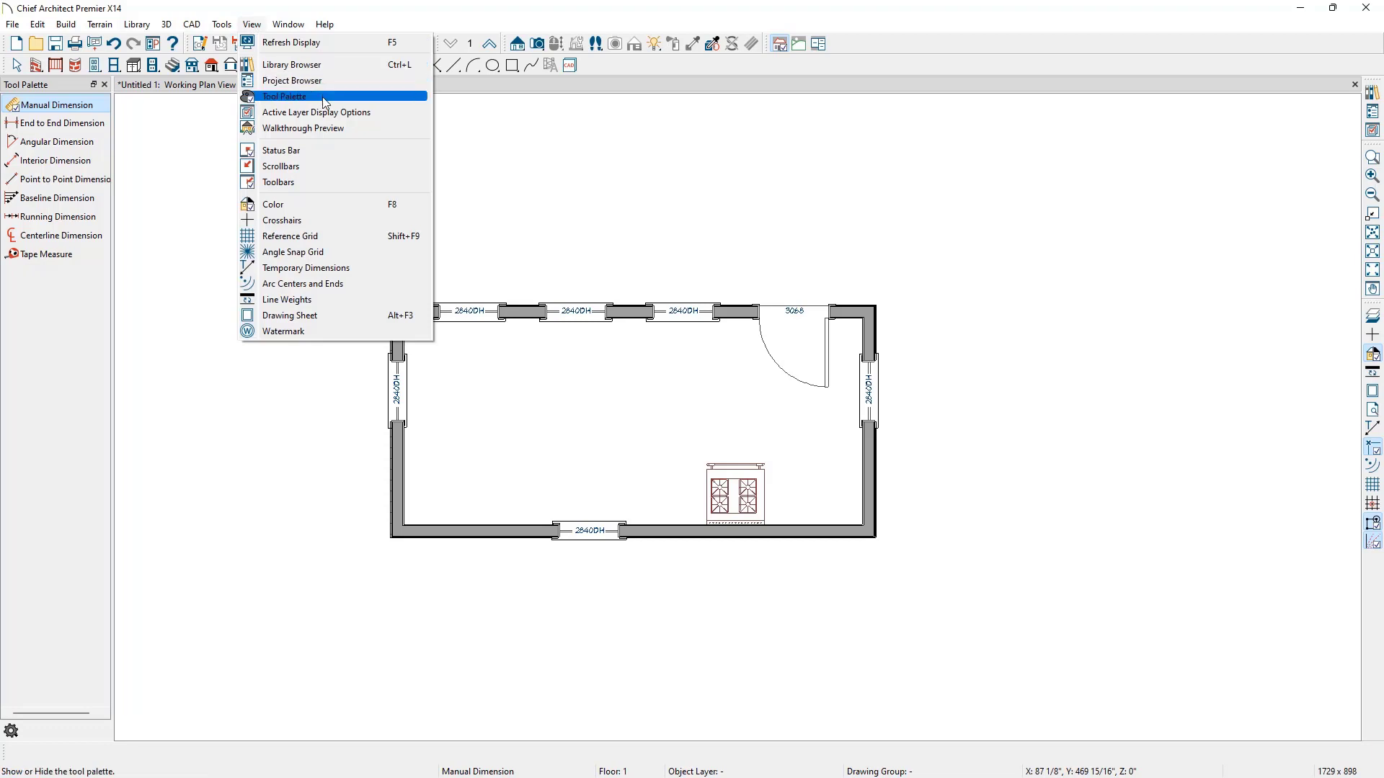
pyautogui.click(286, 97)
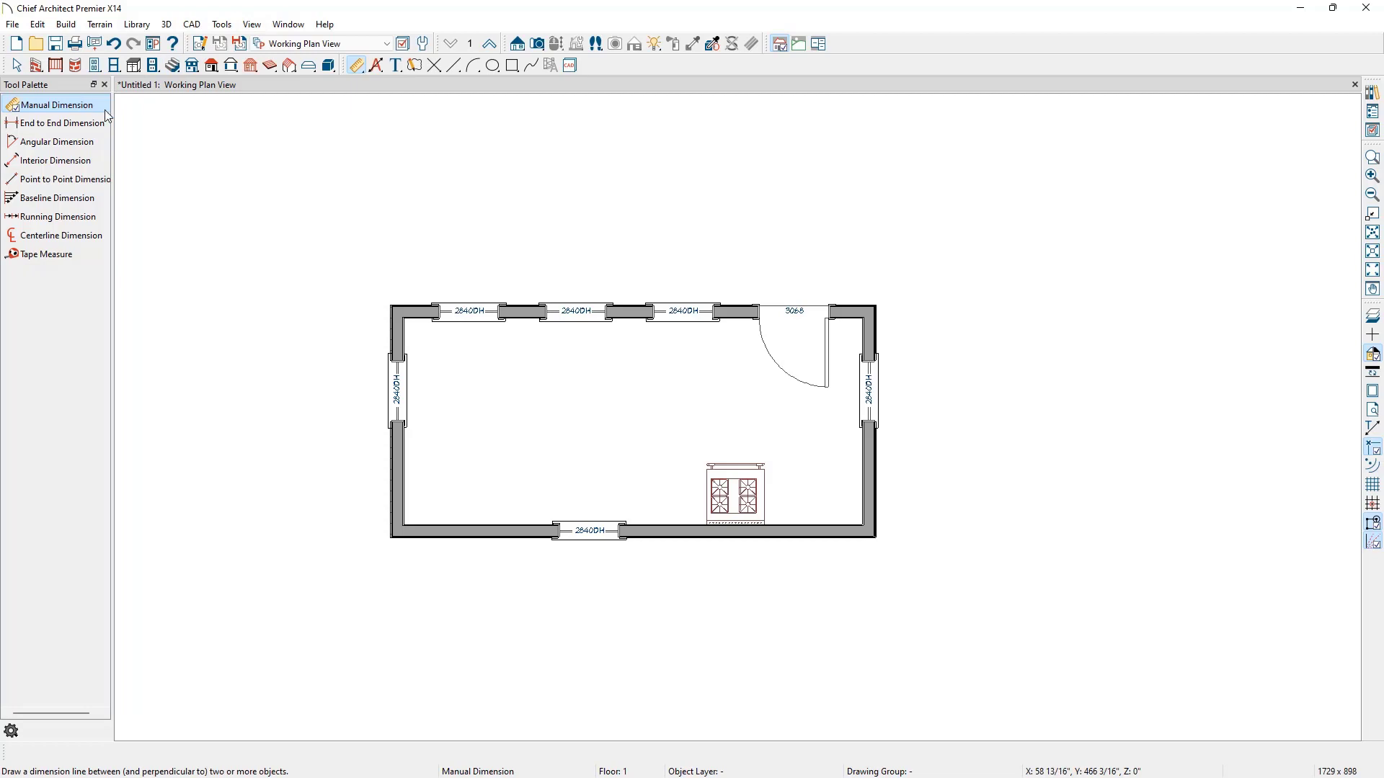
pyautogui.moveTo(391, 289)
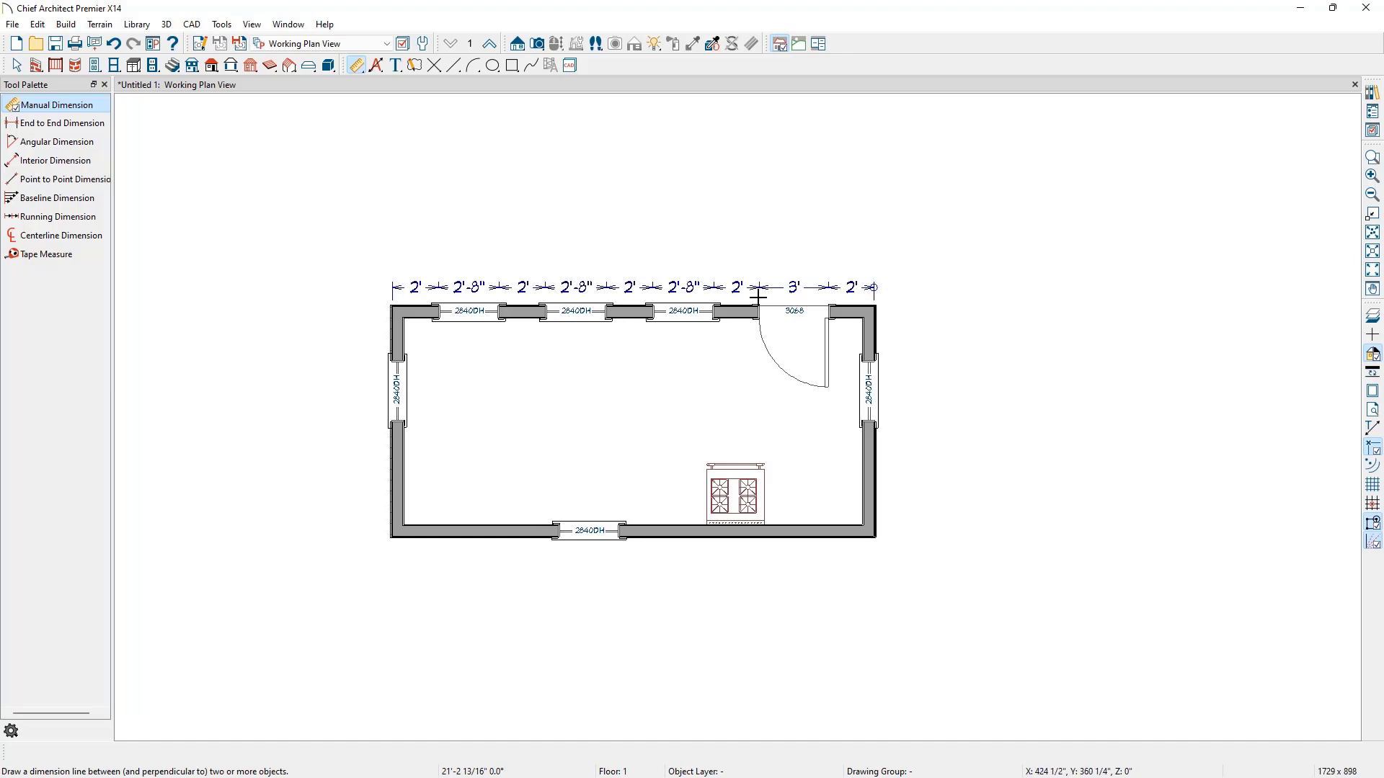
# Step: Place a manual dimension string along the top wall measuring its windows, door and wall segments
pyautogui.click(759, 287)
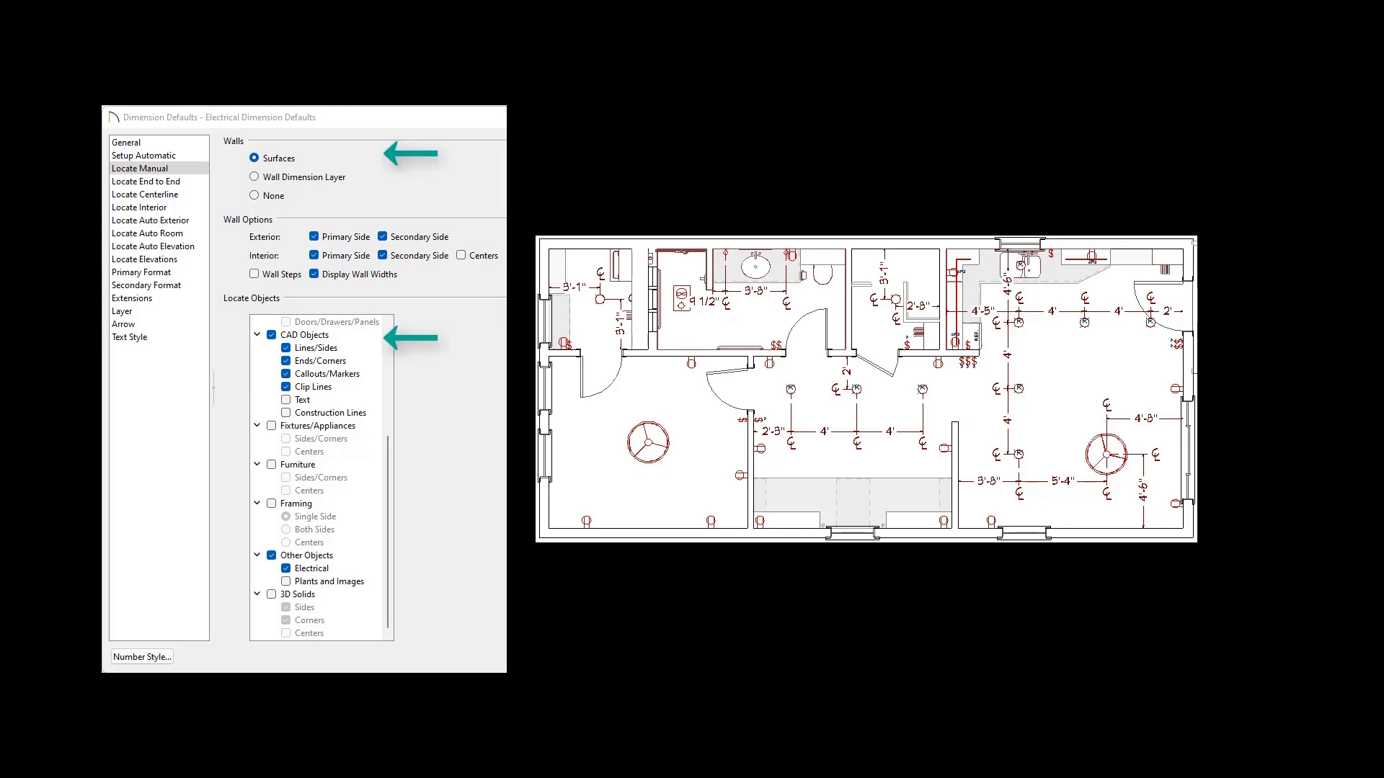
# Step: Set the top-wall dimension line's position a short distance above the wall
pyautogui.click(254, 176)
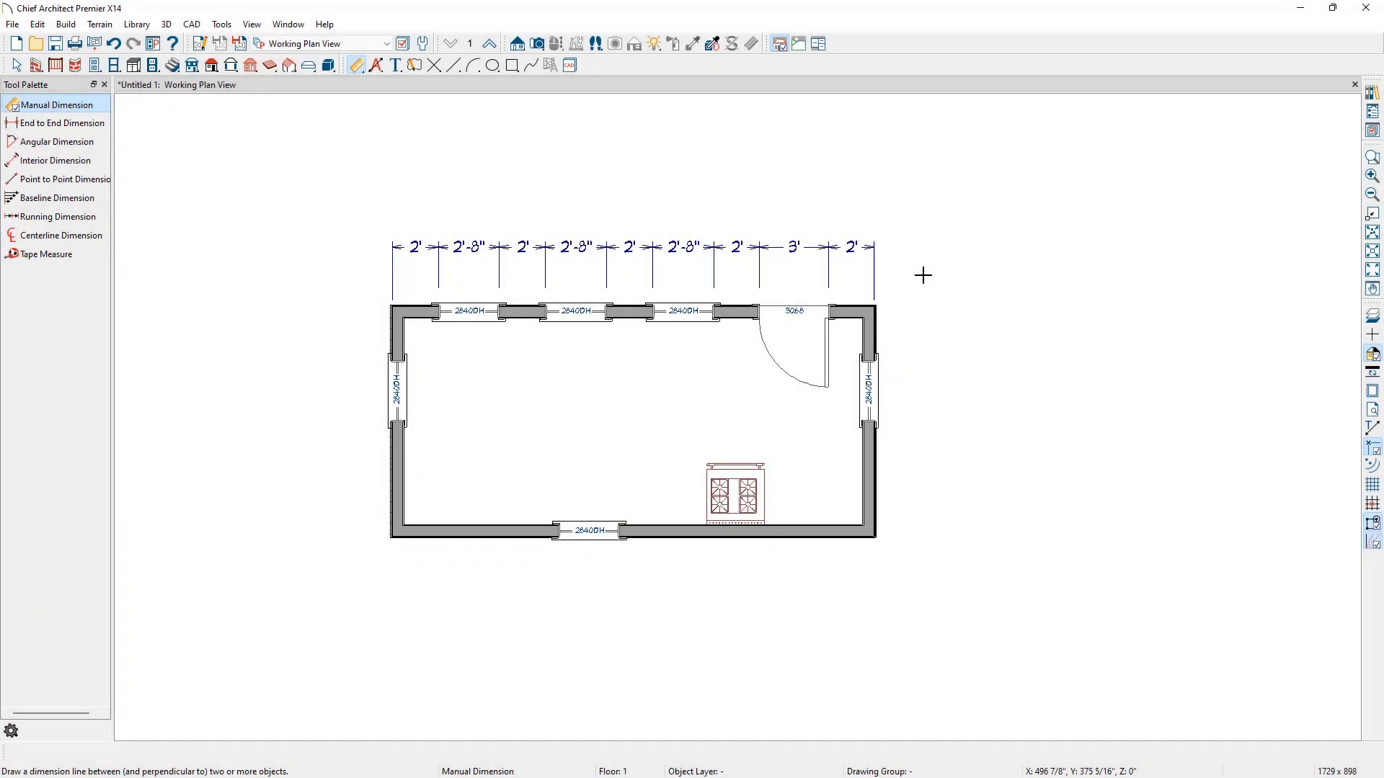
pyautogui.moveTo(304, 148)
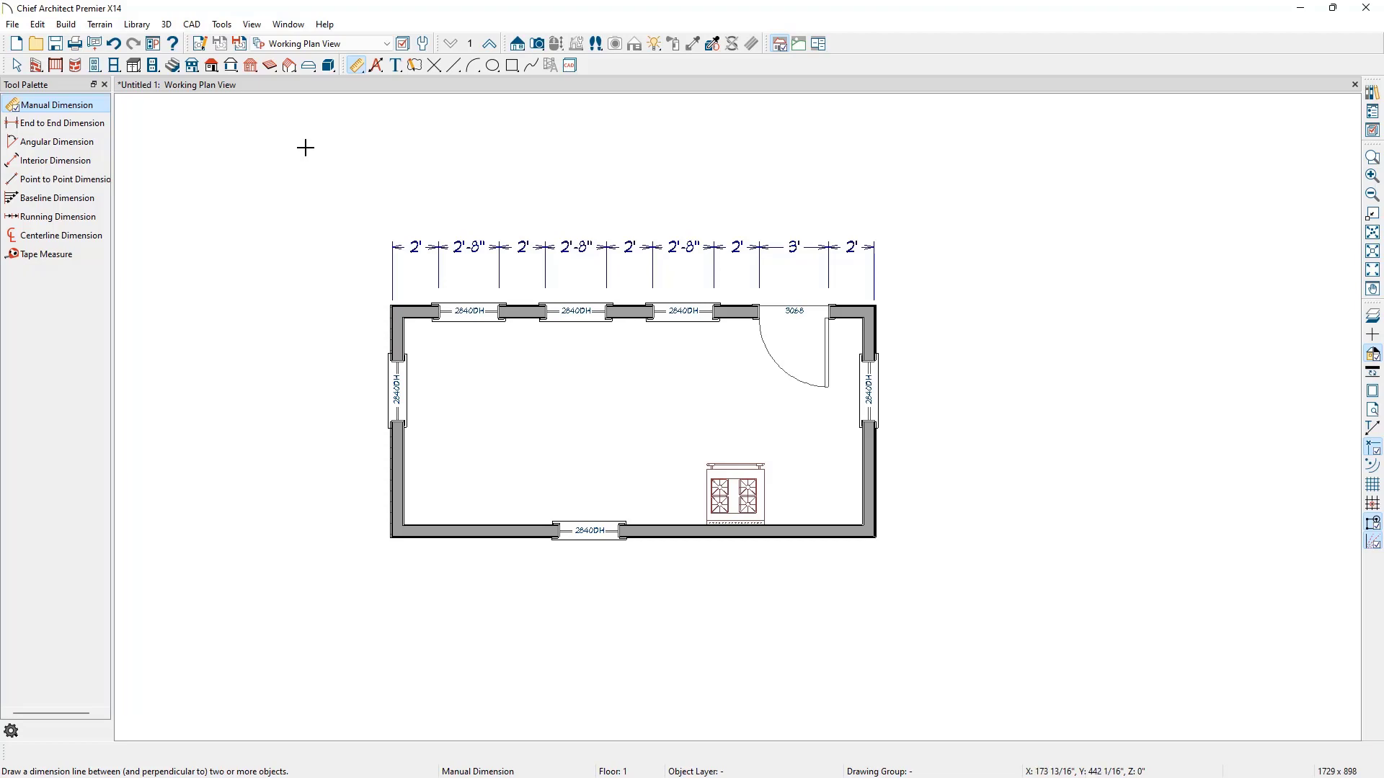
# Step: Reach Plan Dimension Defaults through Tools > Active View > Edit Active View > Selected Defaults
pyautogui.click(222, 25)
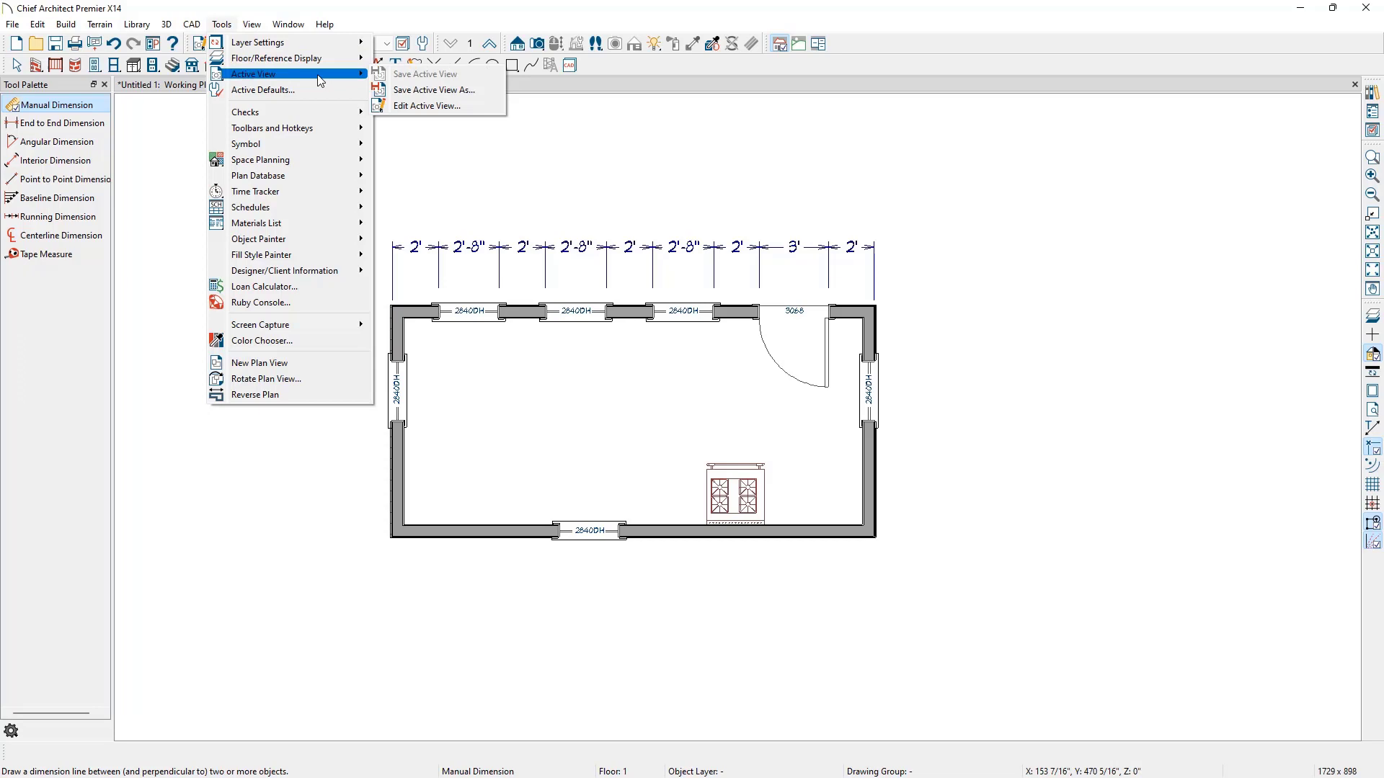
pyautogui.moveTo(427, 105)
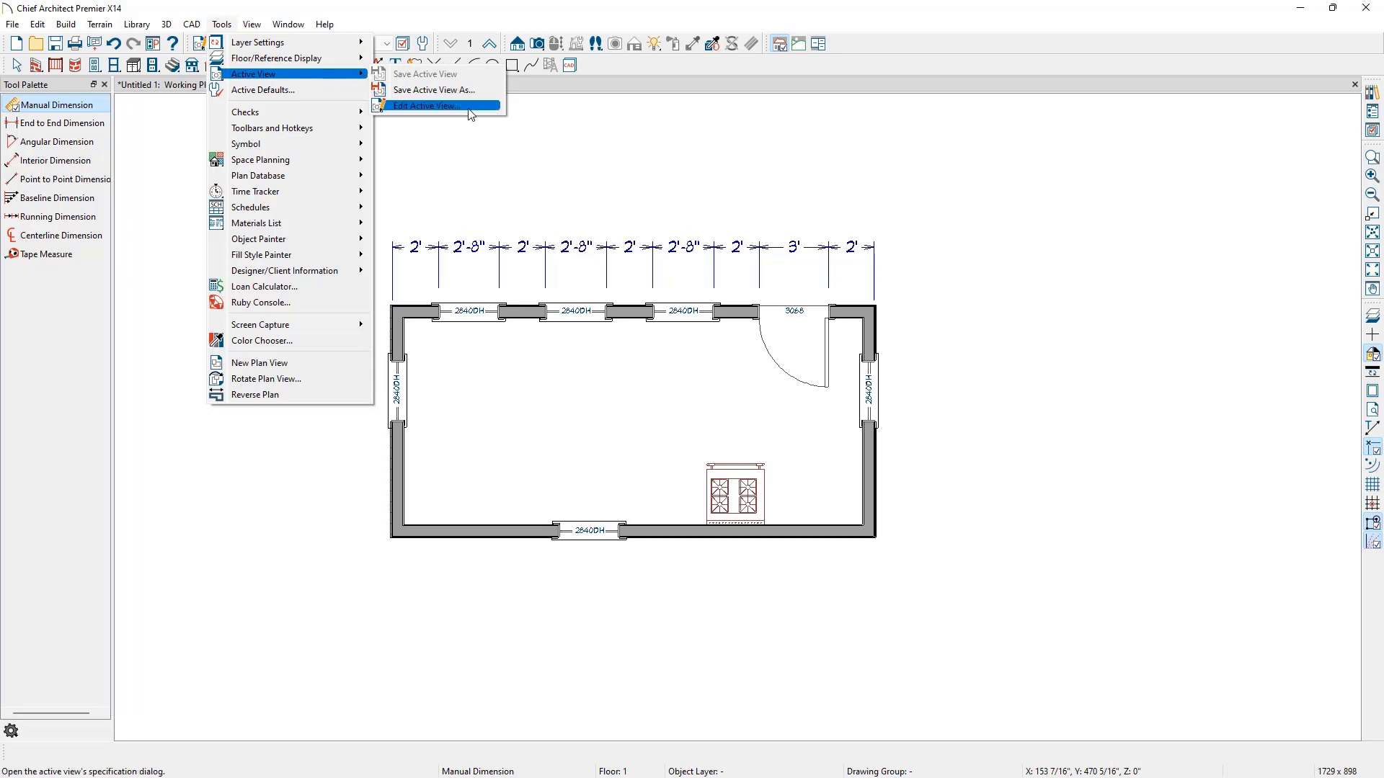
pyautogui.click(424, 105)
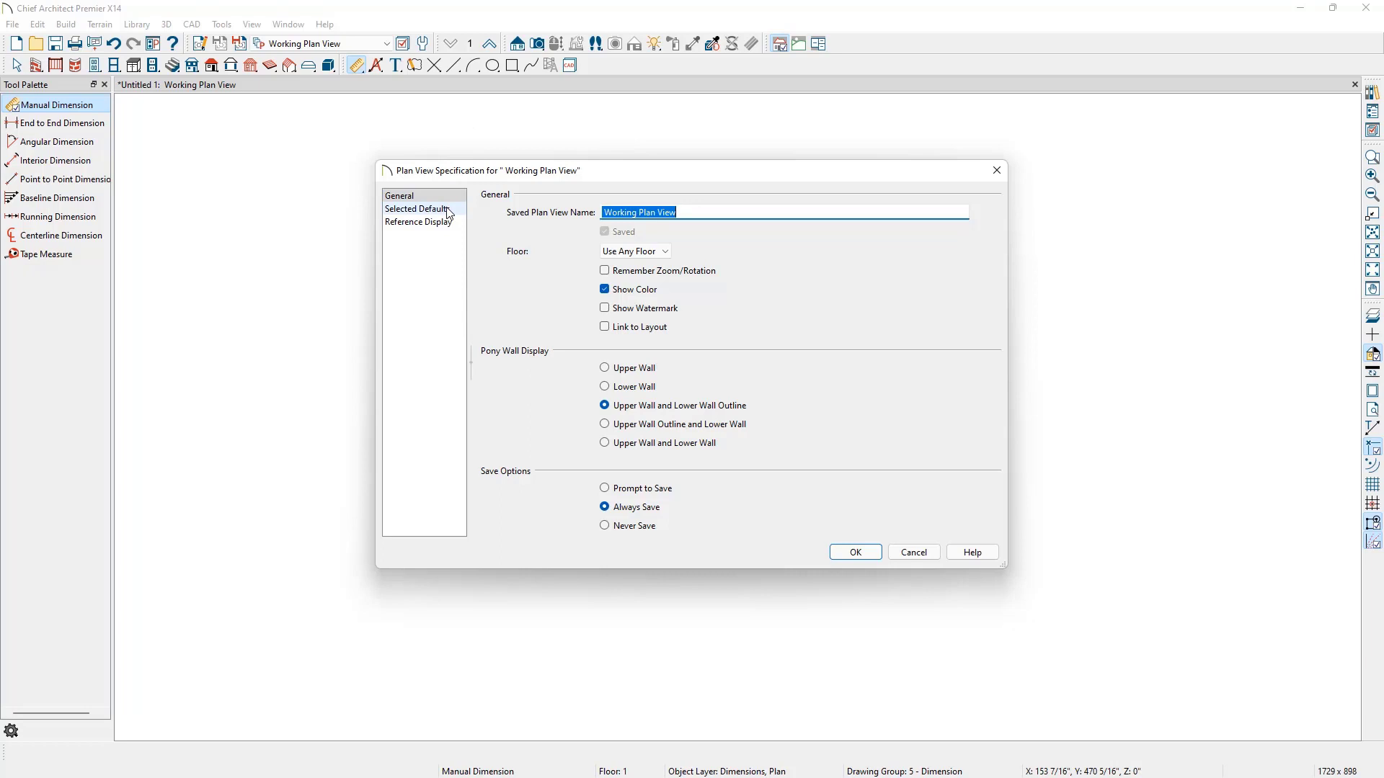
pyautogui.click(415, 208)
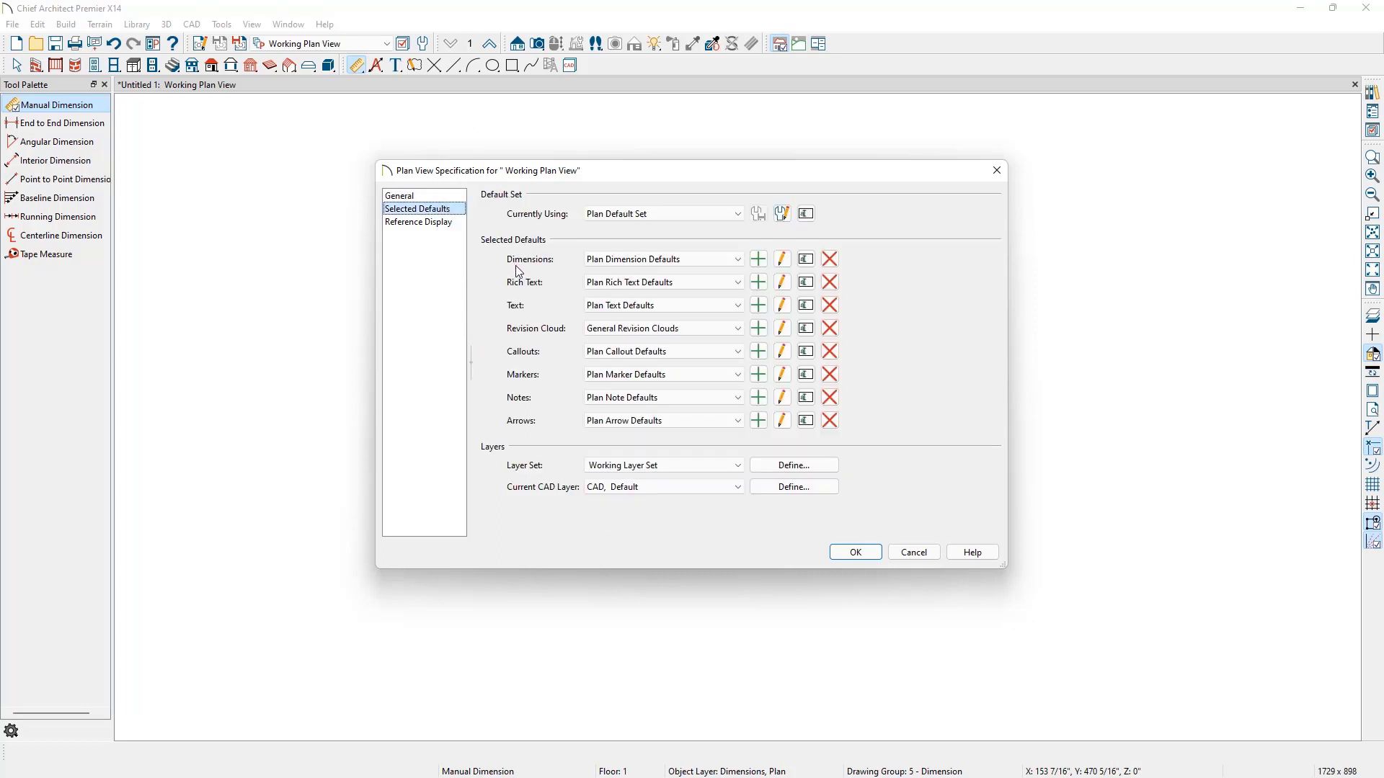
pyautogui.click(657, 258)
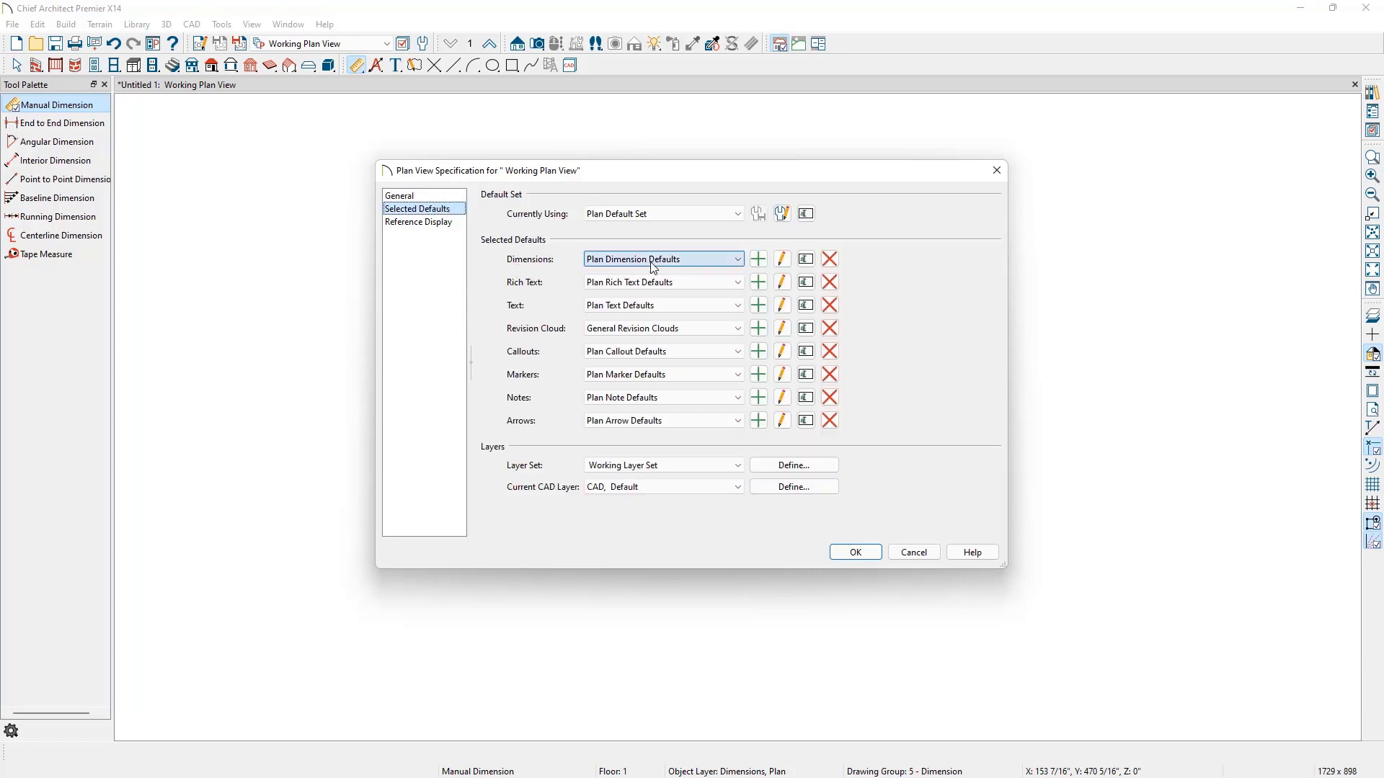
pyautogui.moveTo(781, 258)
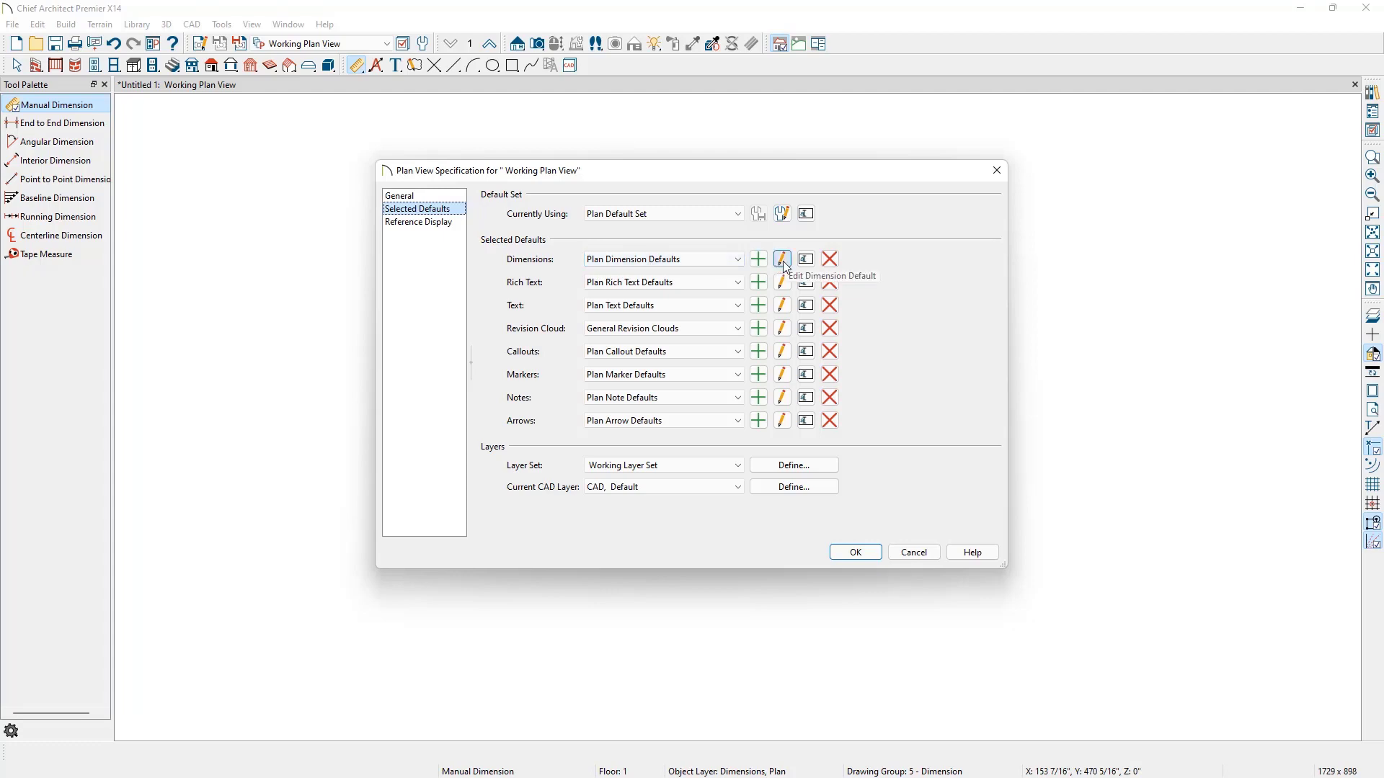
pyautogui.moveTo(782, 267)
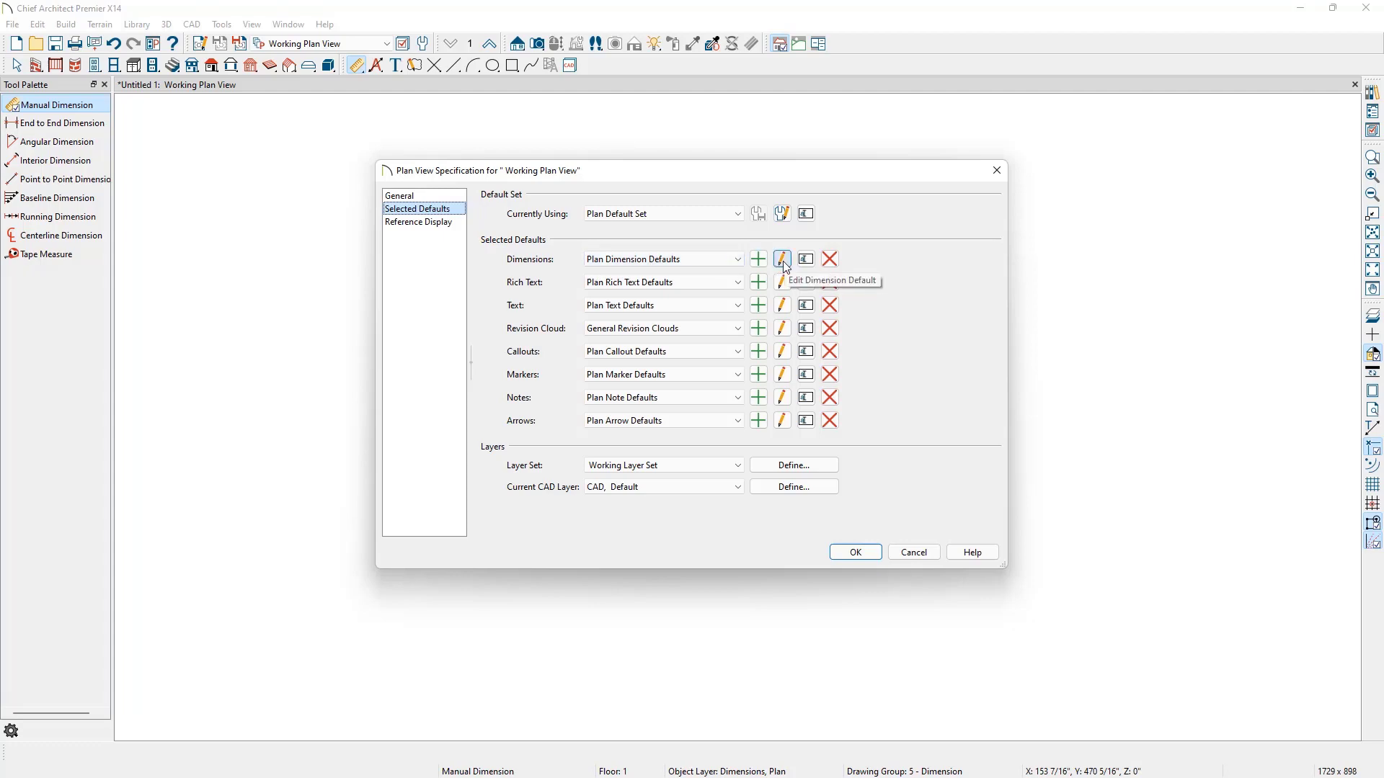
pyautogui.click(781, 258)
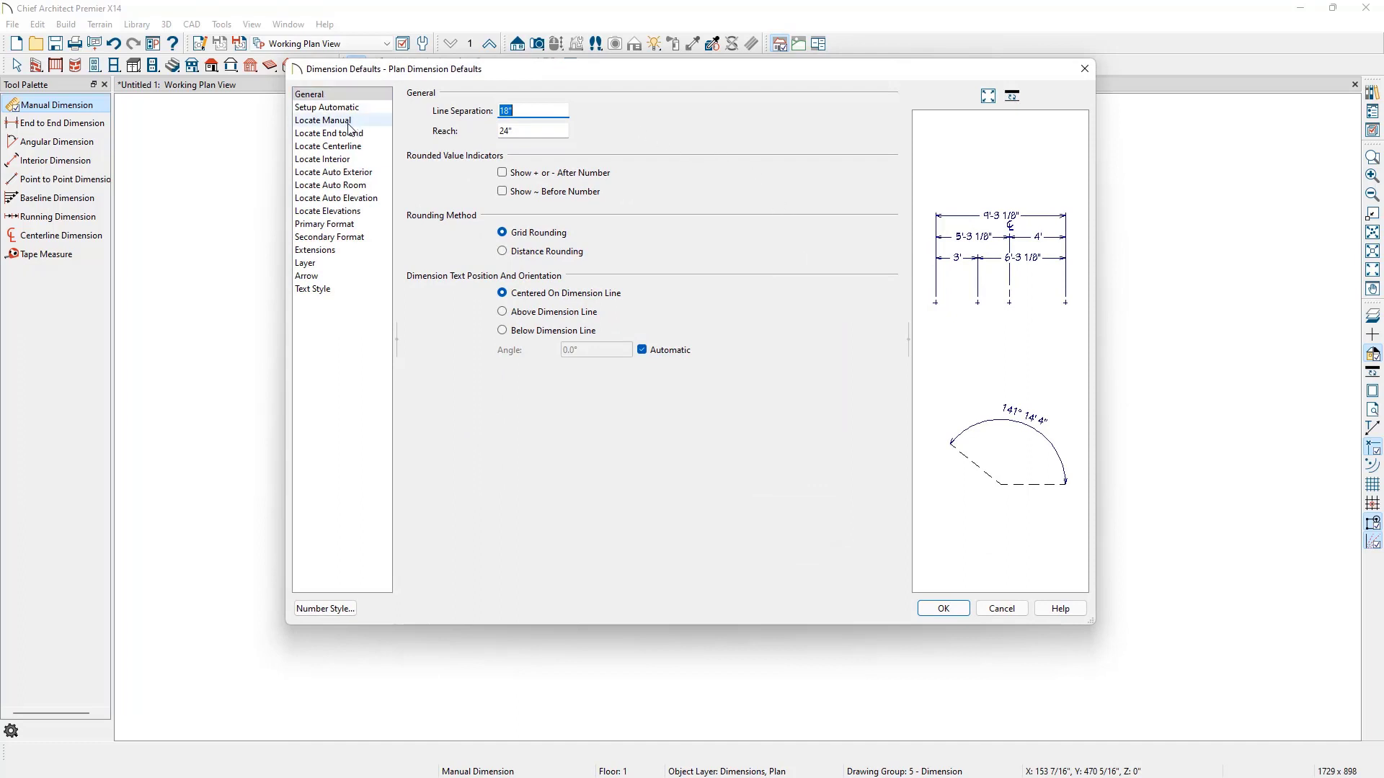
# Step: Review the Locate Manual, End to End, Centerline and Interior categories, then accept the dimension defaults
pyautogui.click(325, 119)
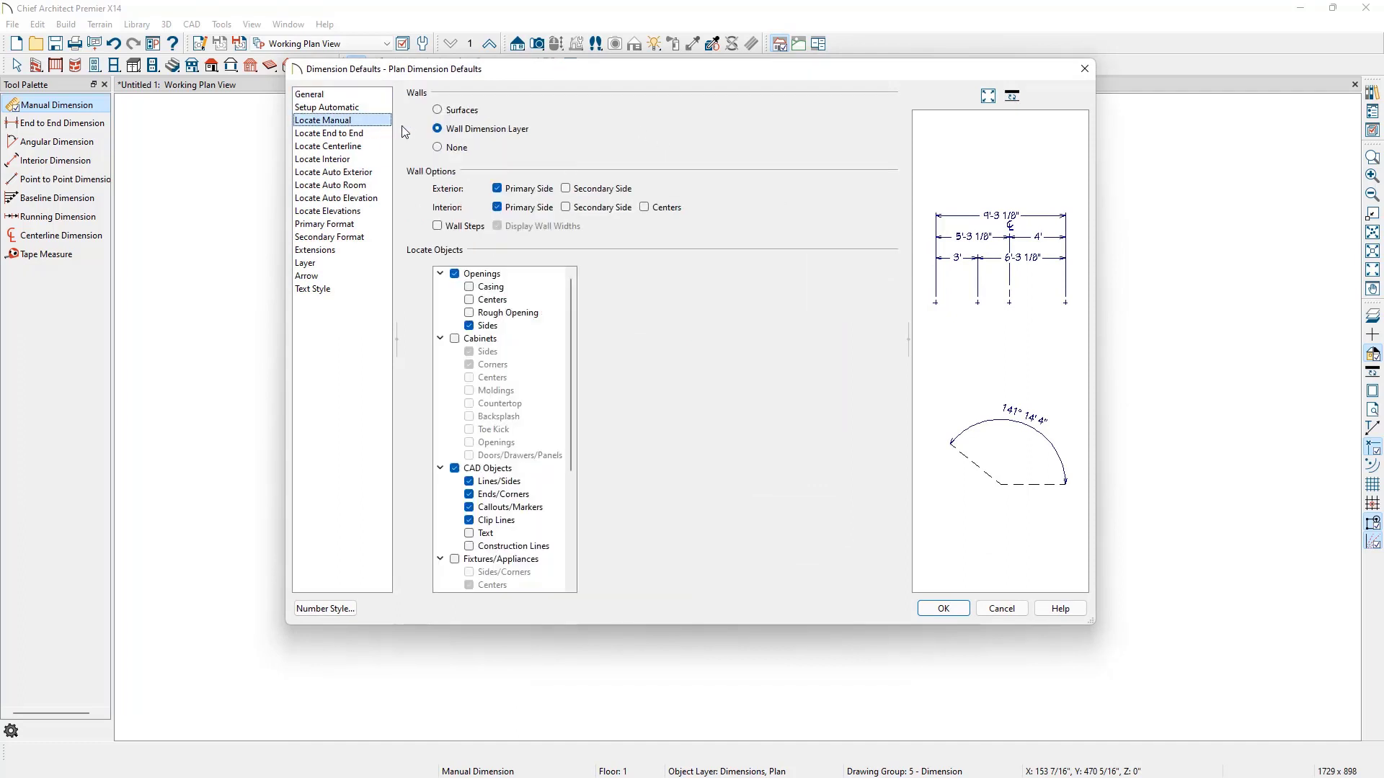
pyautogui.moveTo(418, 268)
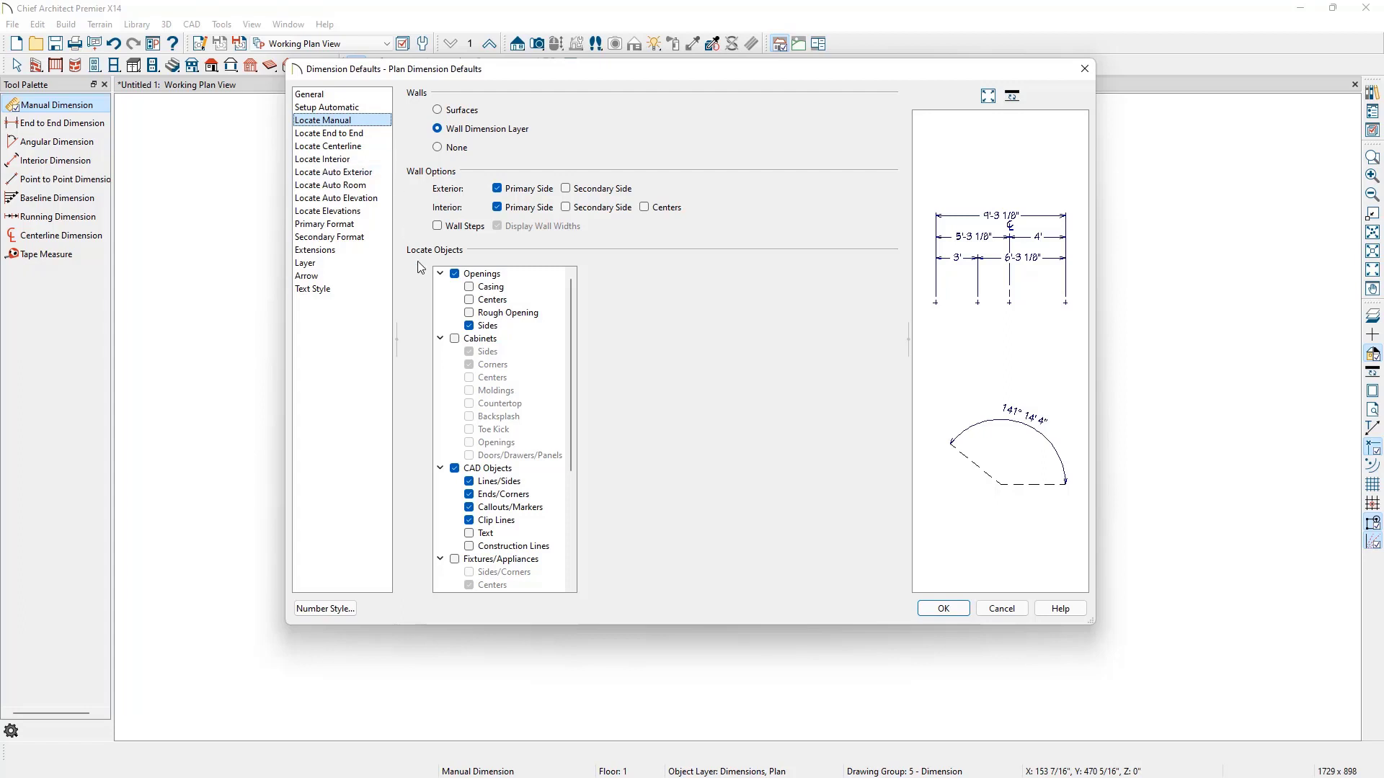
pyautogui.scroll(-3)
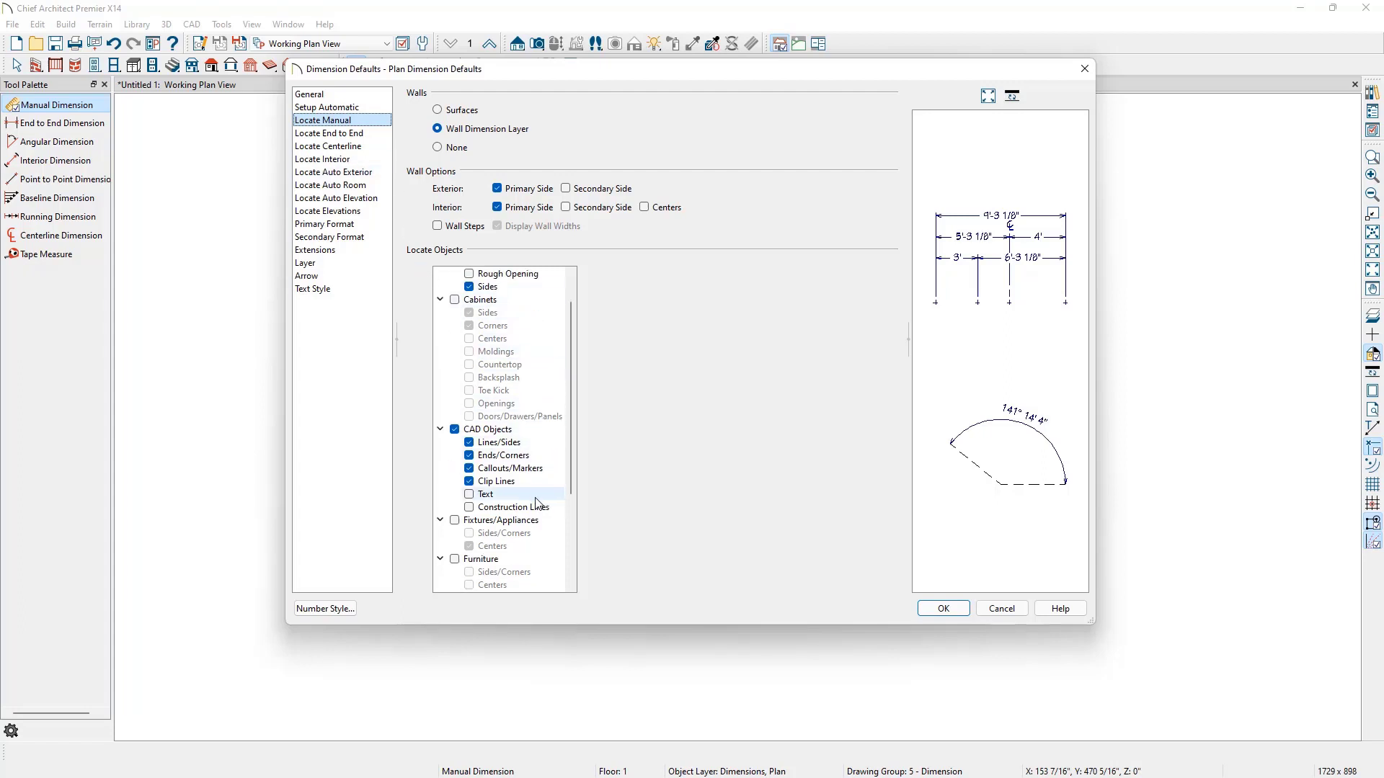
pyautogui.scroll(-3)
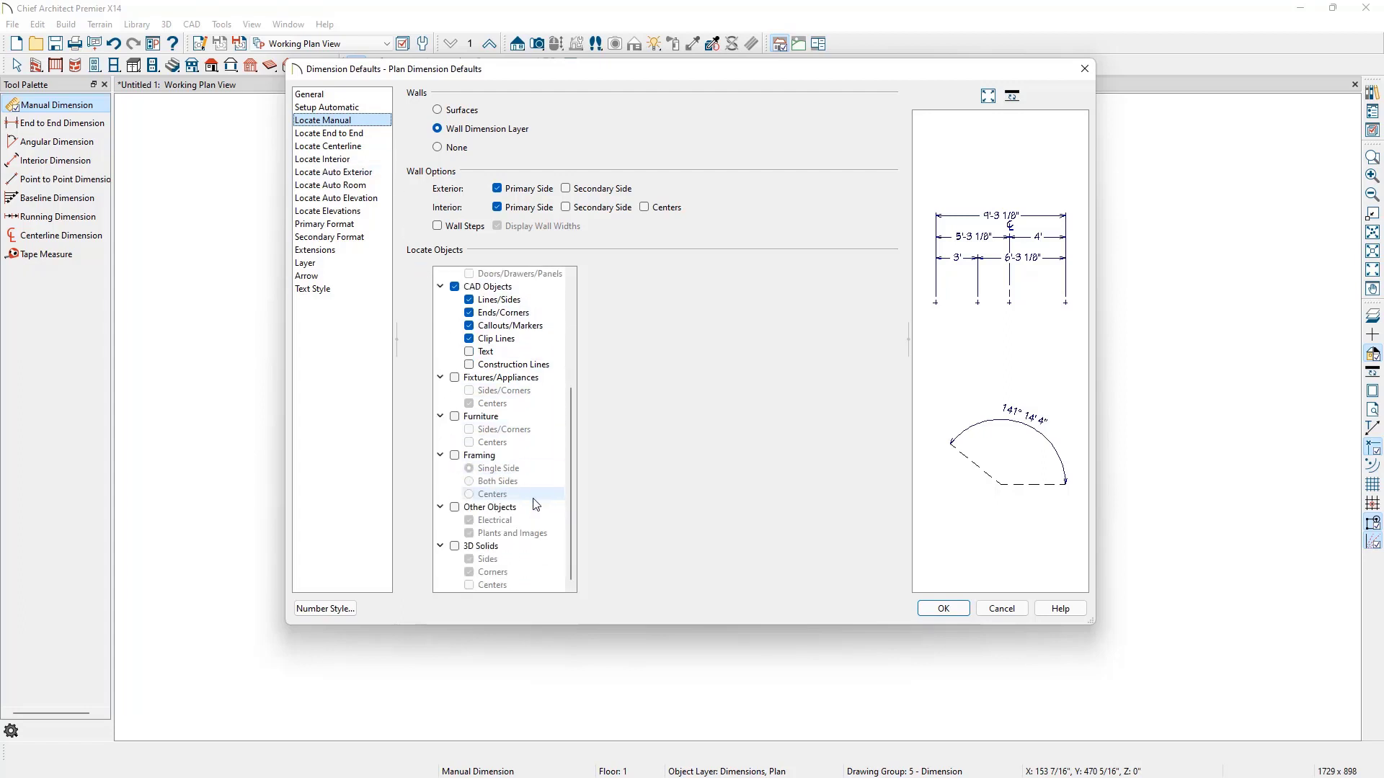
pyautogui.click(328, 132)
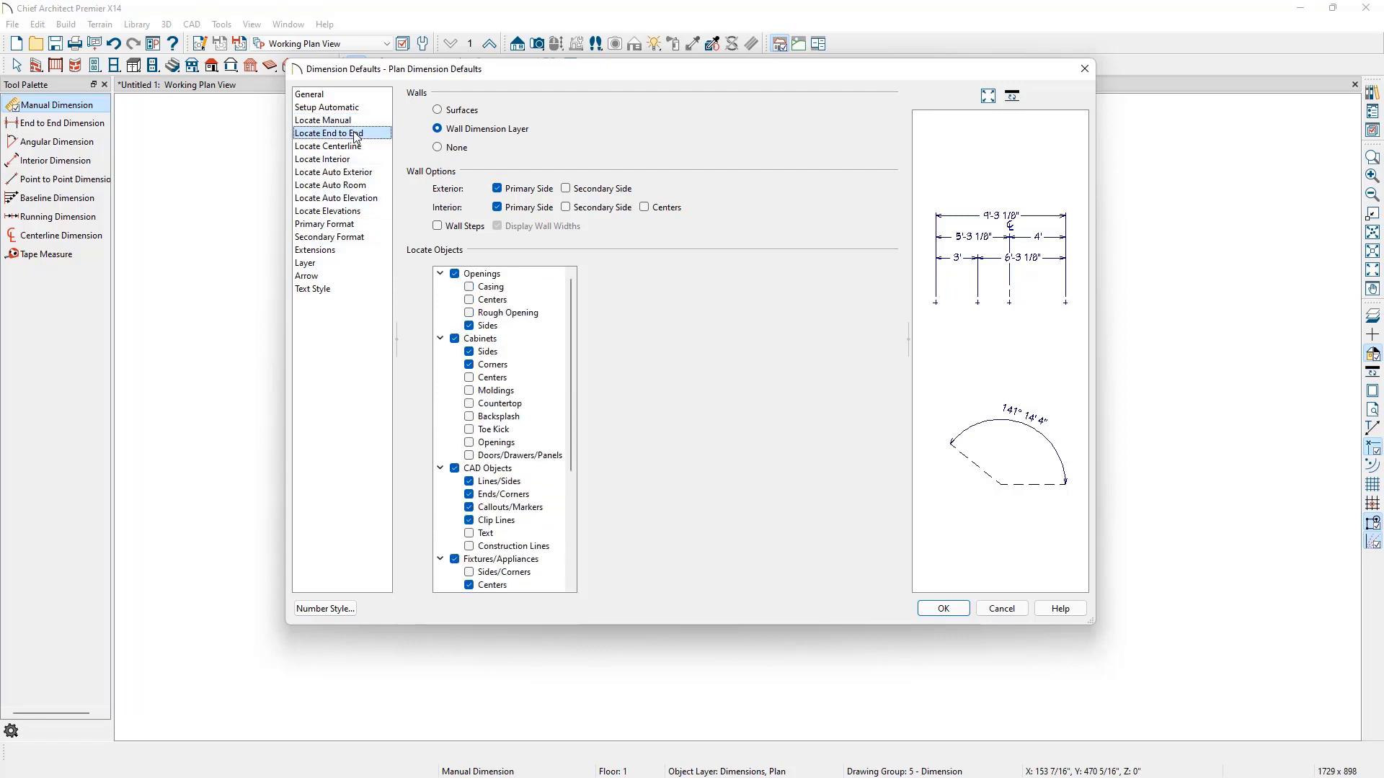
pyautogui.click(329, 146)
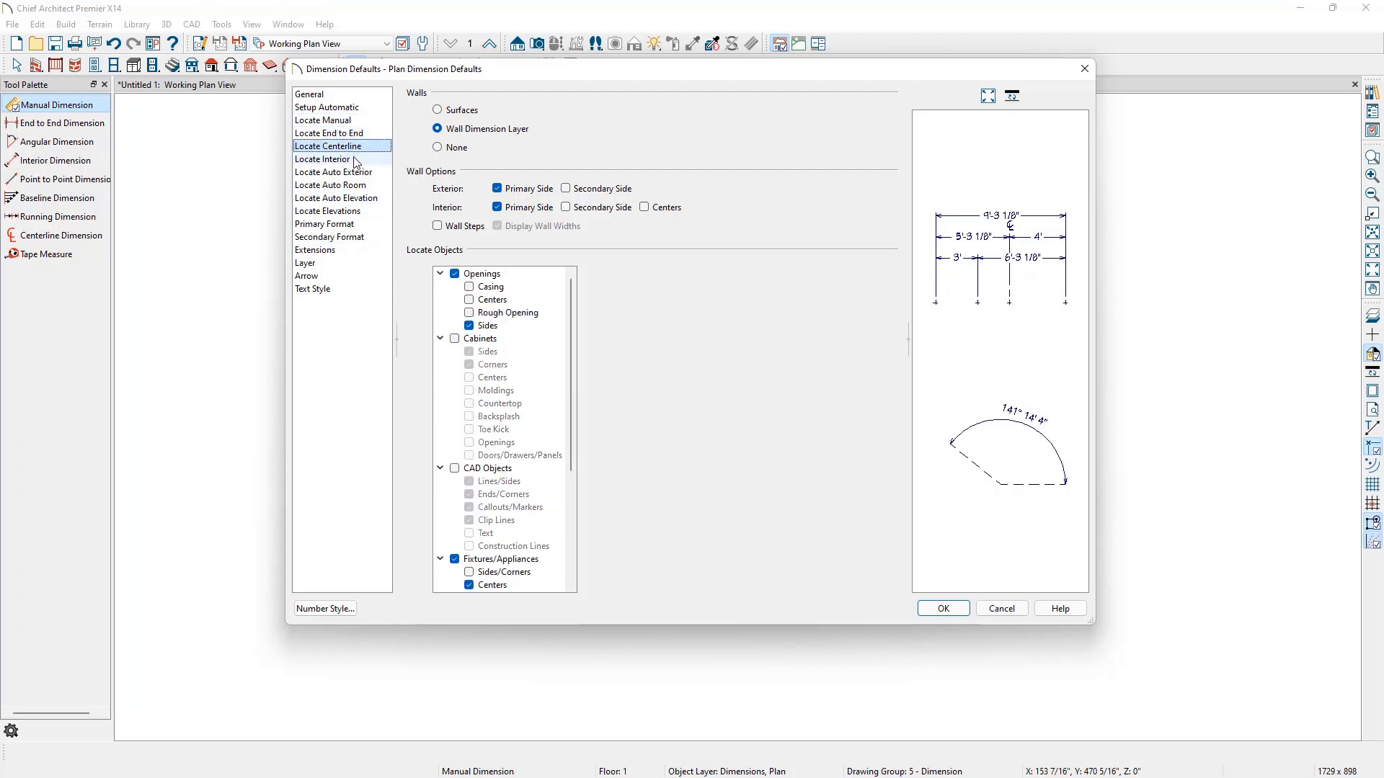
pyautogui.click(321, 160)
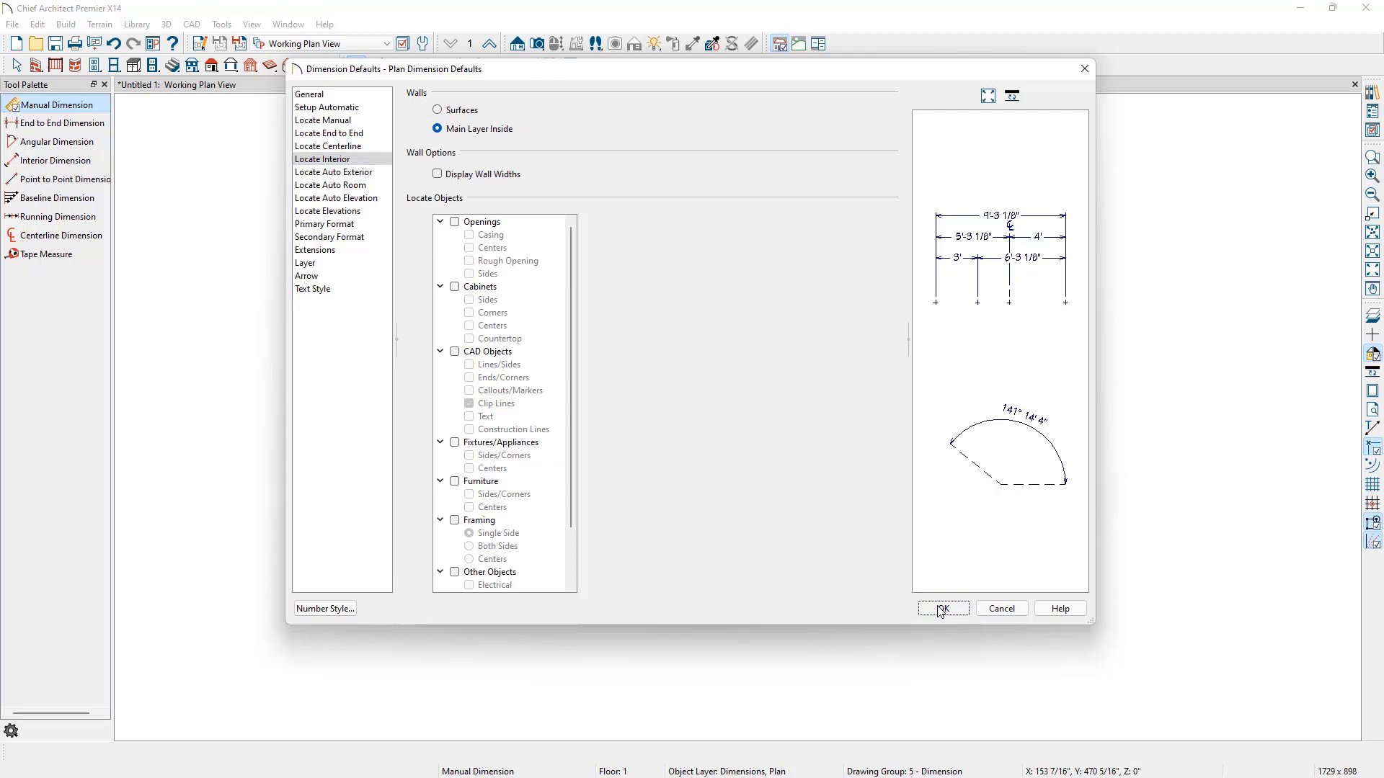
pyautogui.click(940, 609)
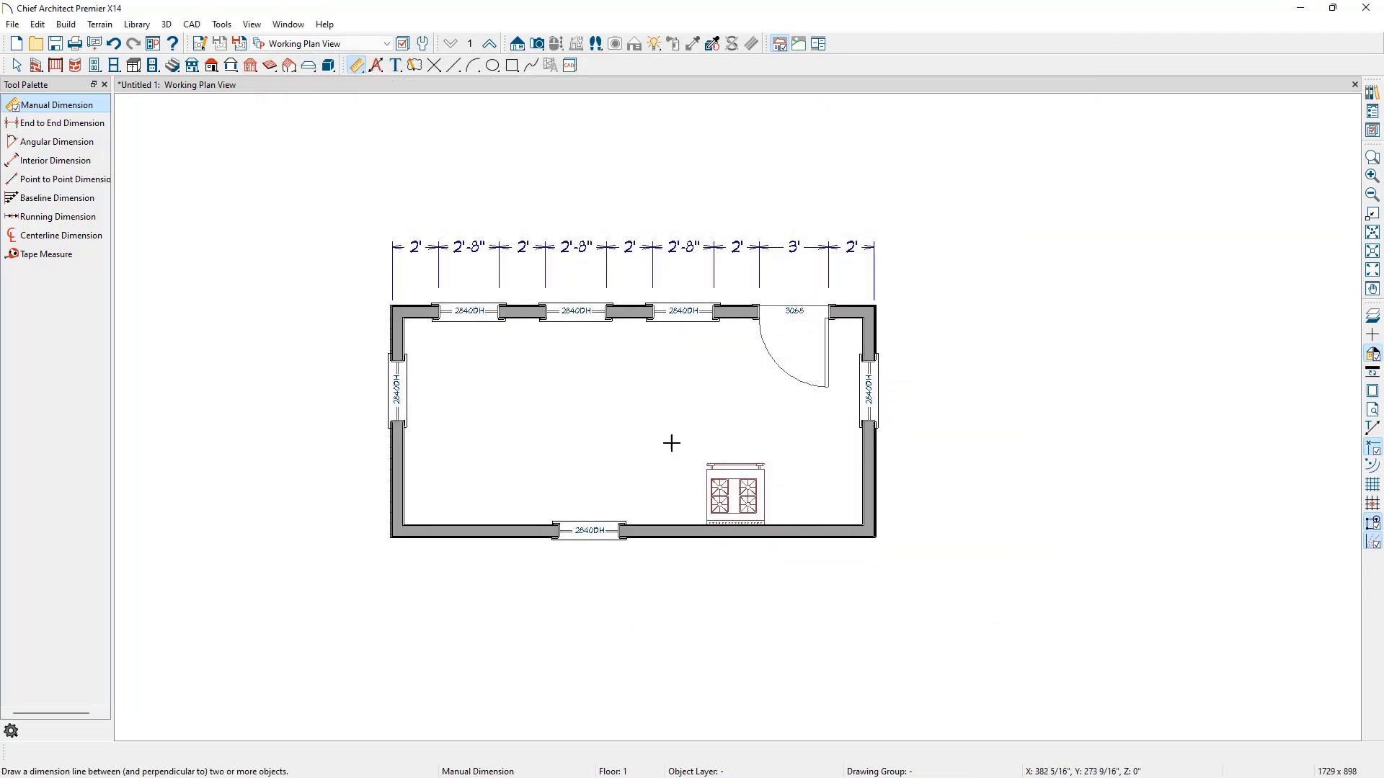
# Step: Switch to the End to End Dimension tool for a 14' dimension above the top wall
pyautogui.click(58, 124)
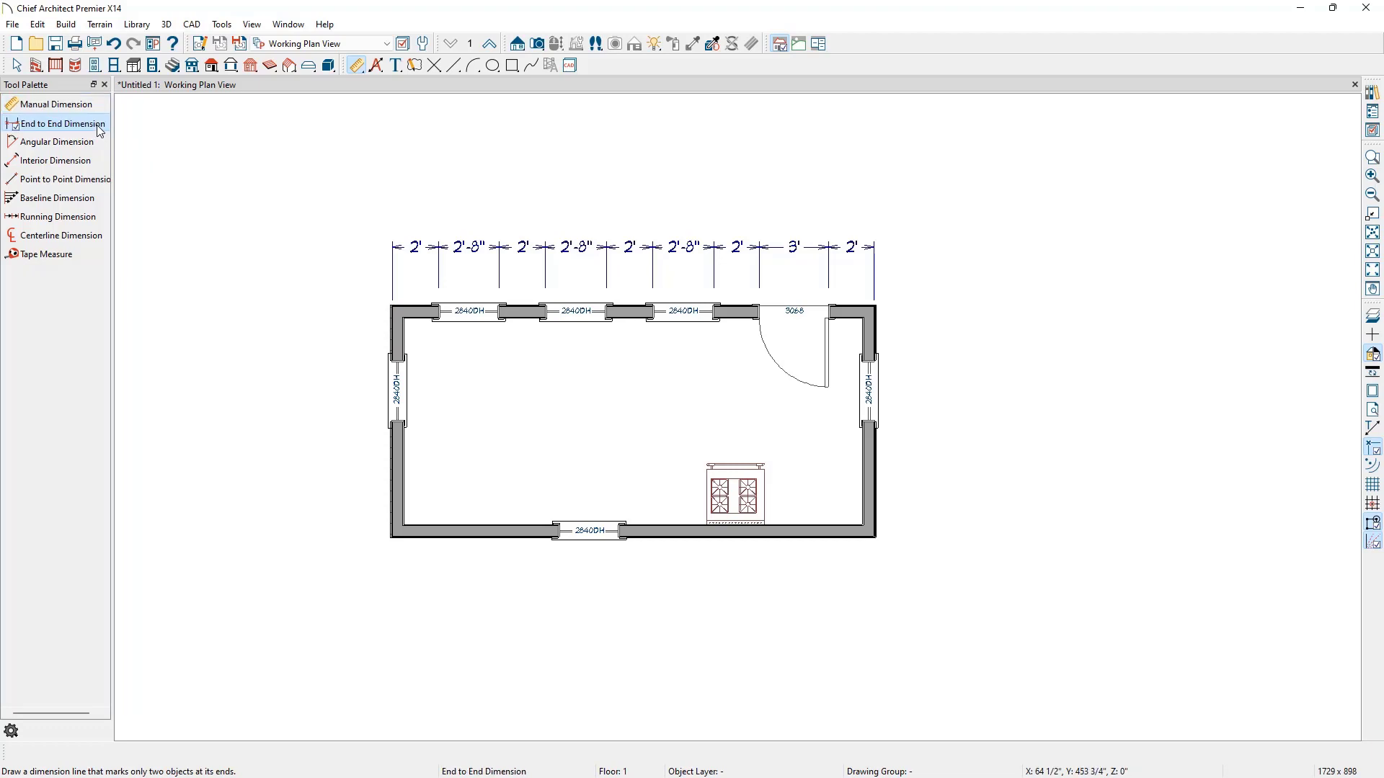
pyautogui.moveTo(408, 333)
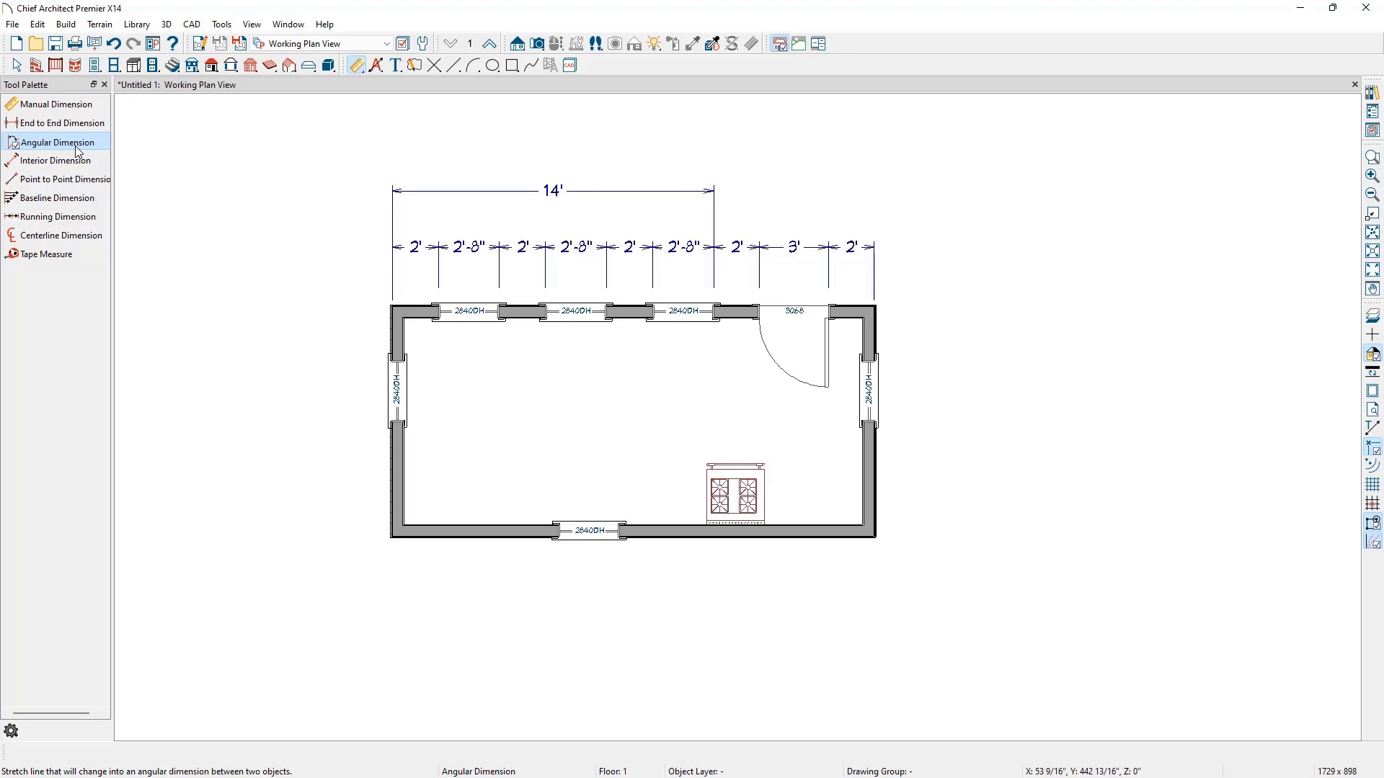
pyautogui.moveTo(388, 422)
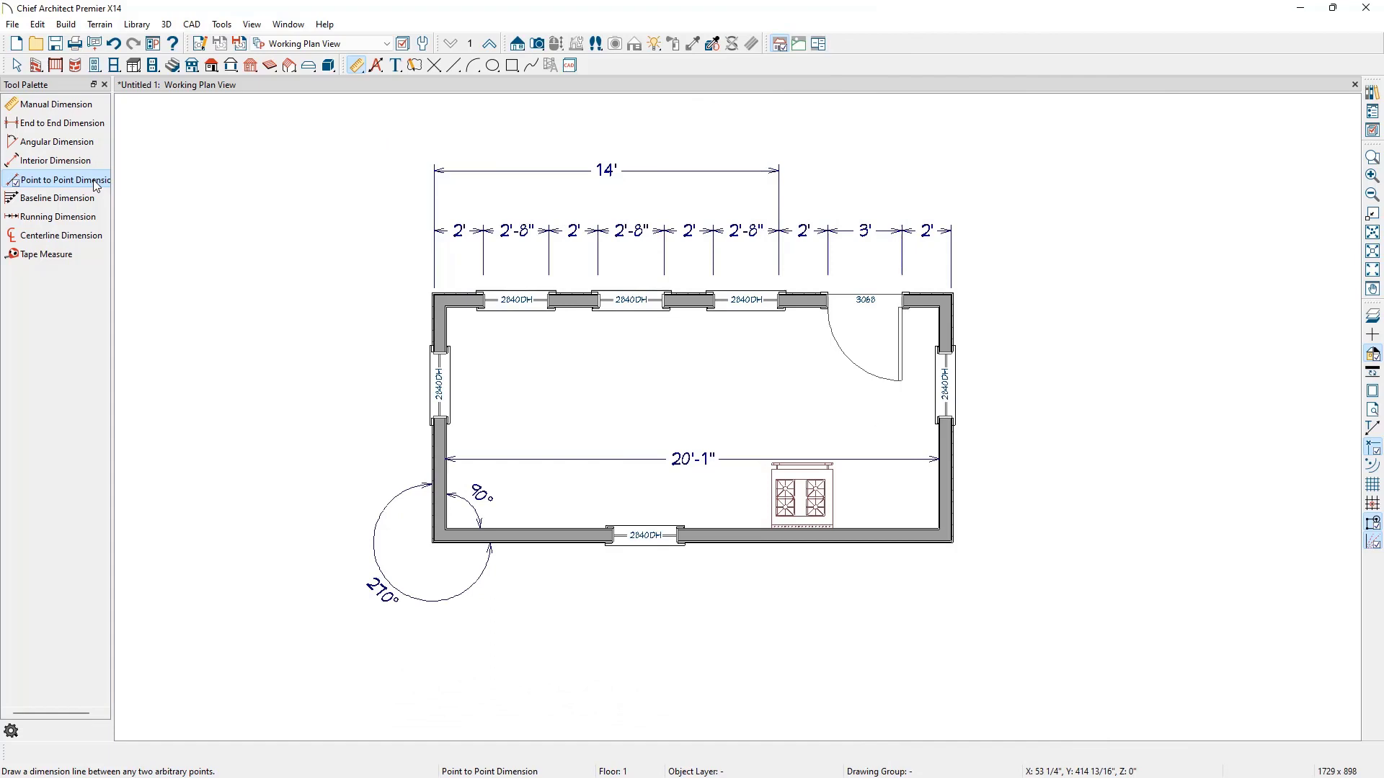
pyautogui.moveTo(311, 286)
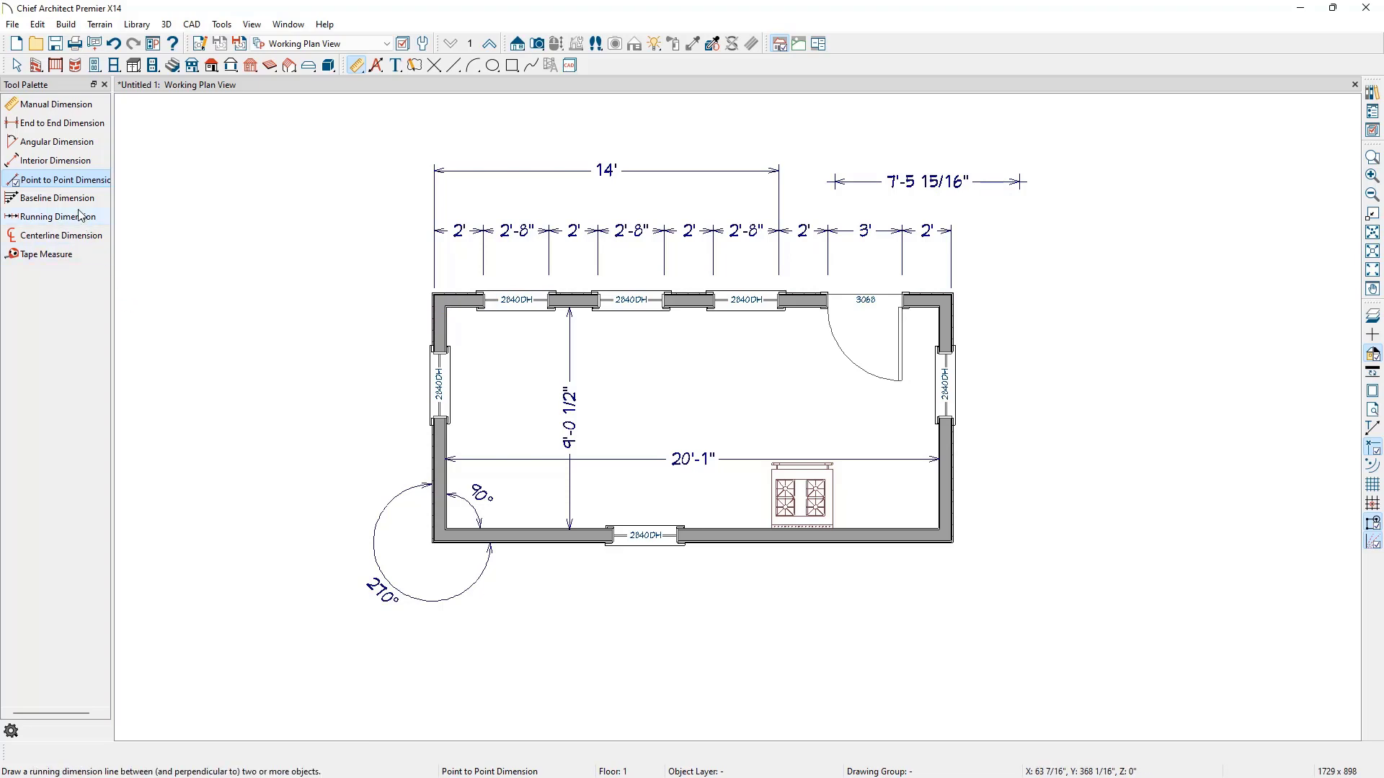
# Step: Add baseline dimensions of 5', 7'-8" and 10' along the right wall, then select the corner angular dimension
pyautogui.click(57, 198)
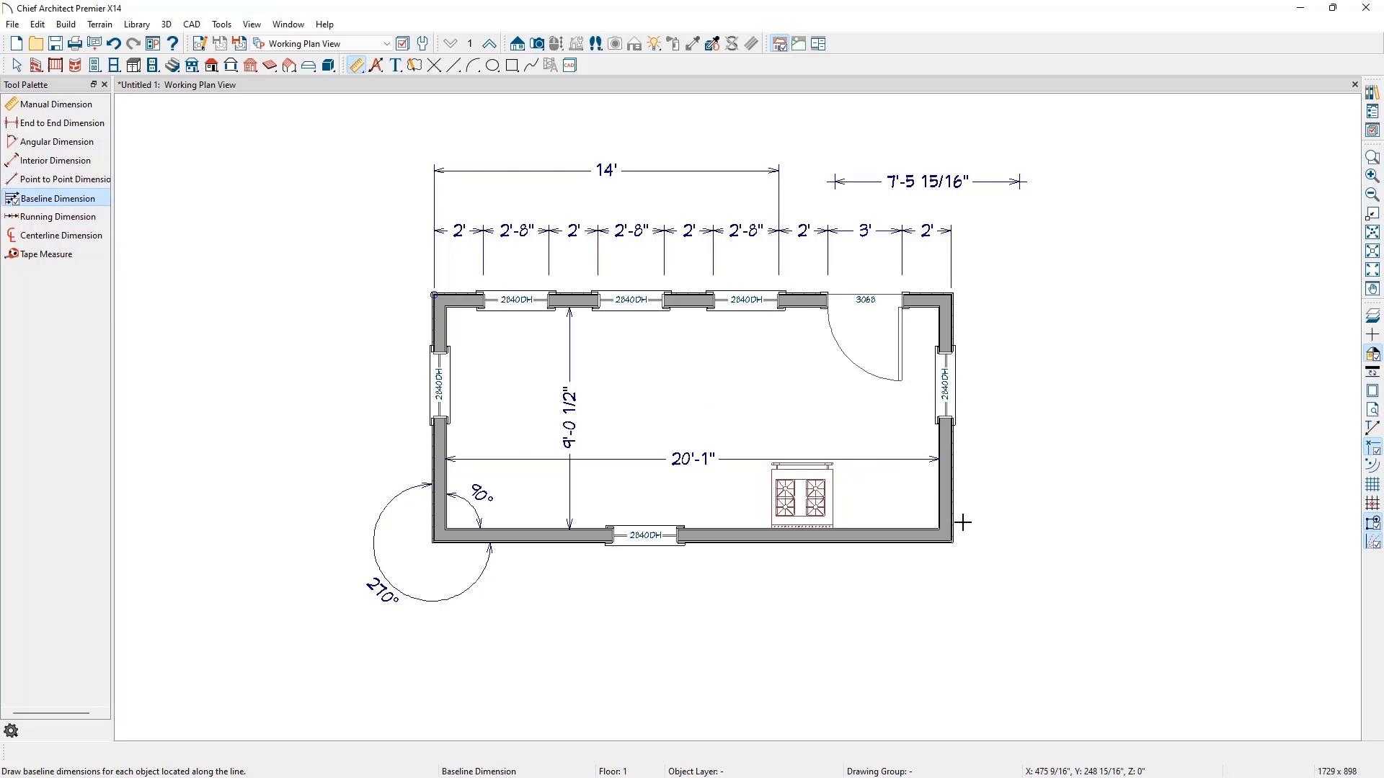
pyautogui.moveTo(964, 467)
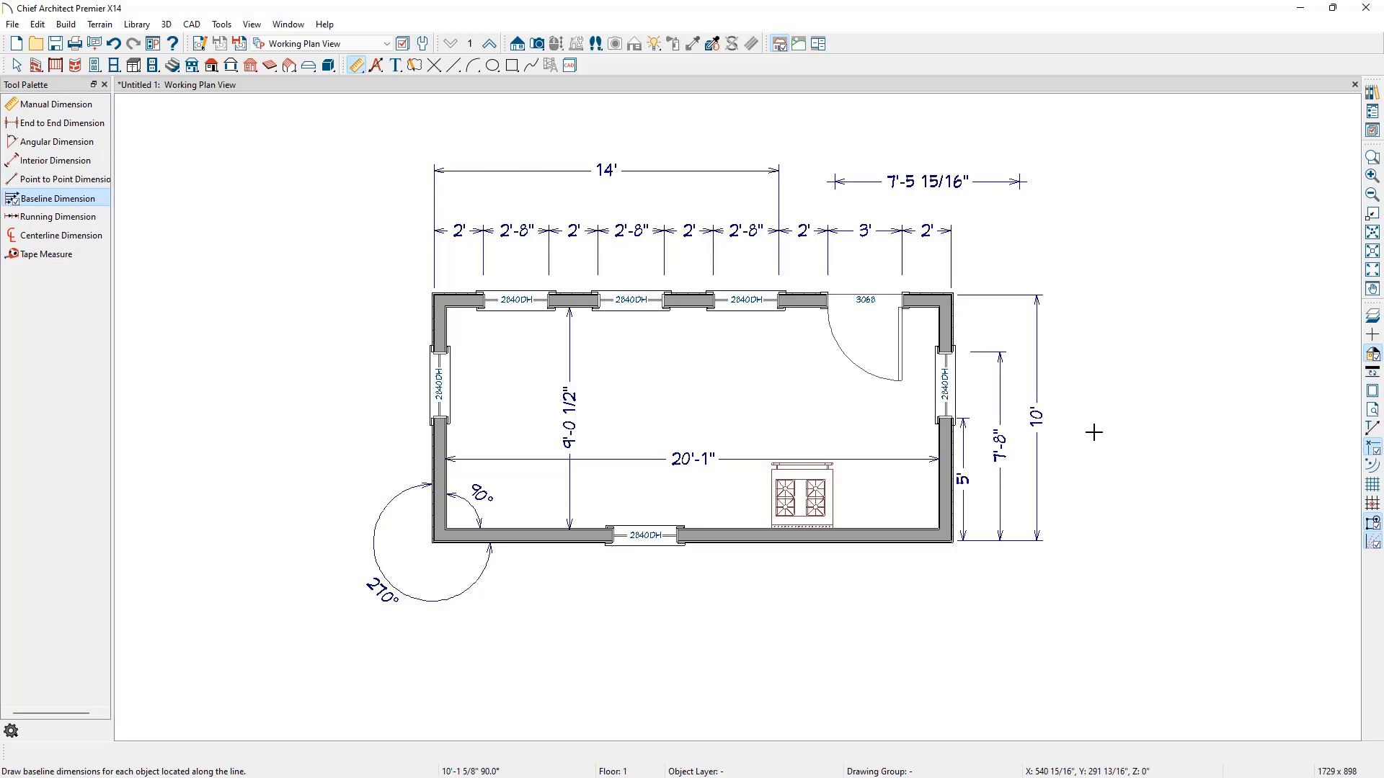
pyautogui.click(998, 415)
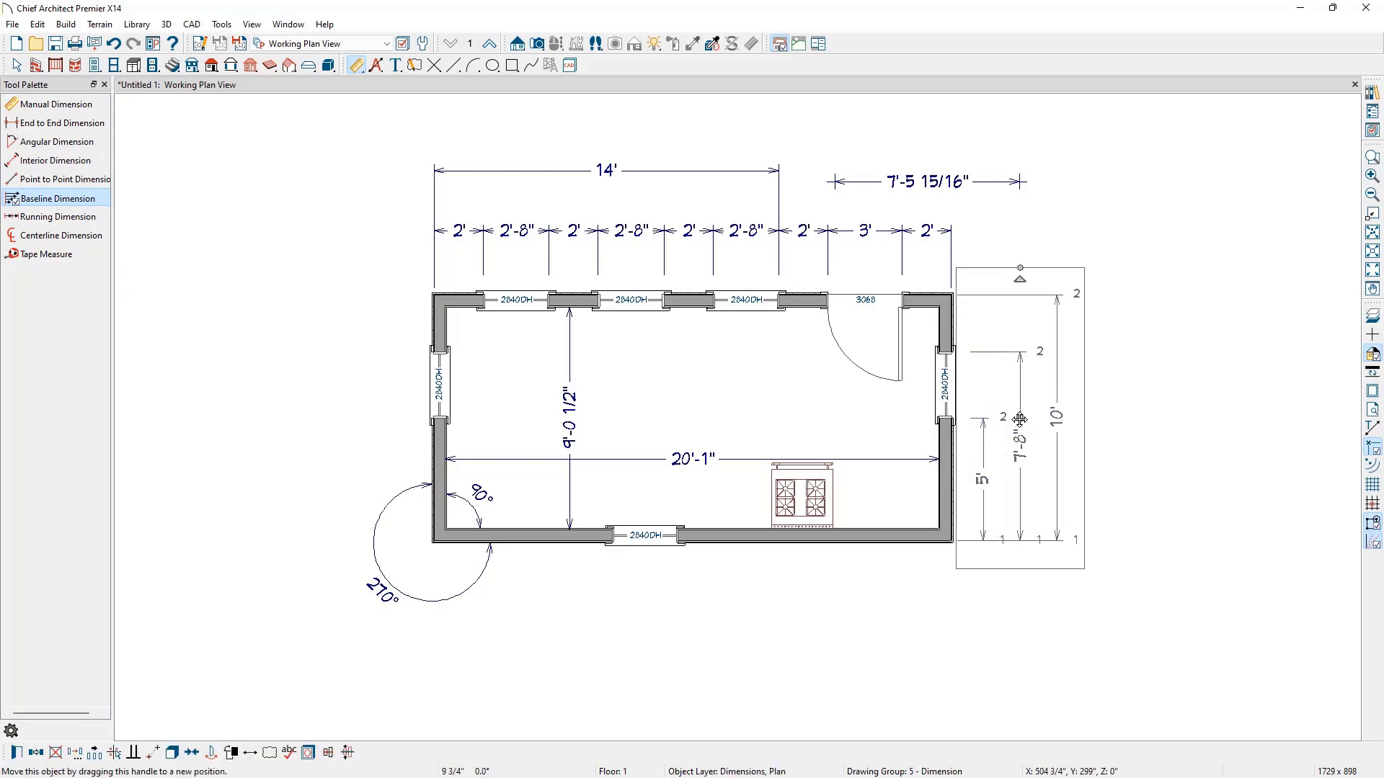
pyautogui.click(1101, 457)
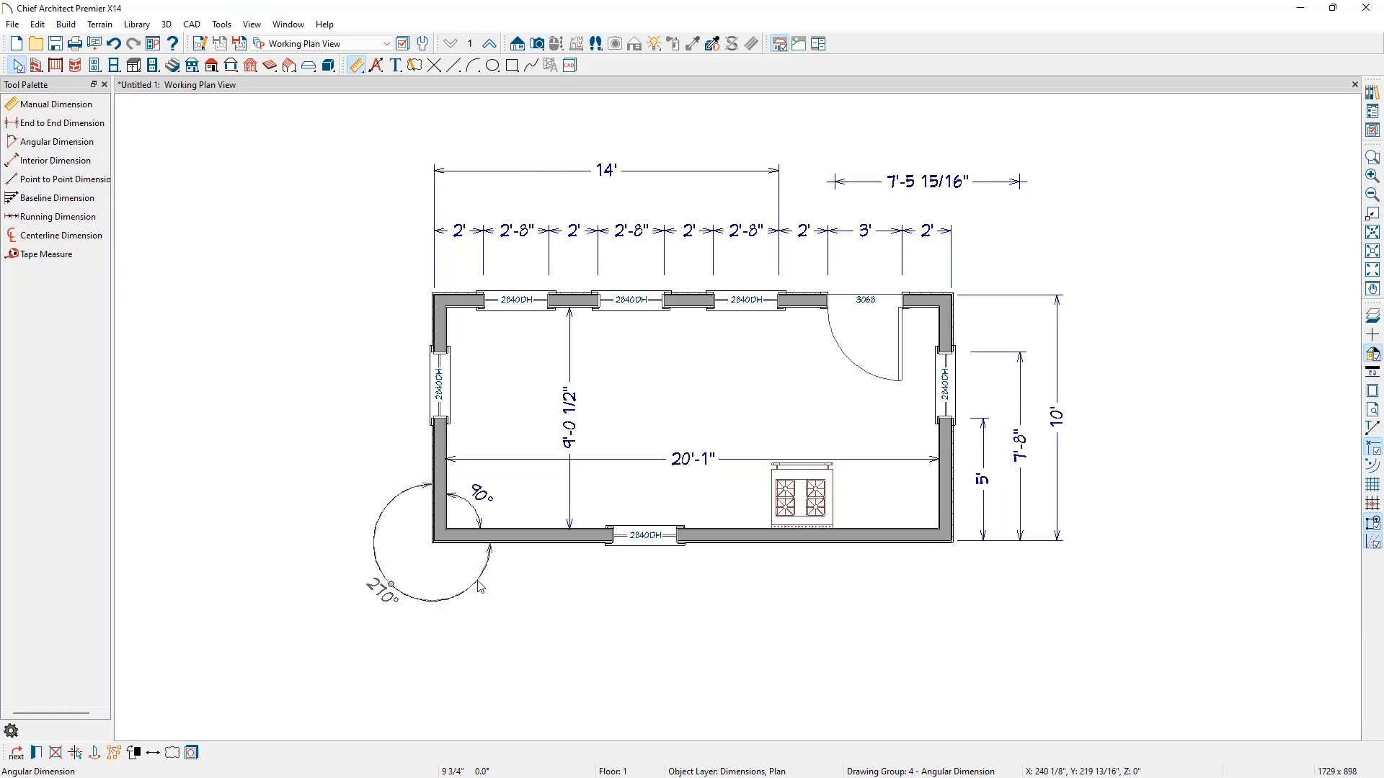
# Step: Remove the 270° angle reading and switch to Running Dimension for the left wall
pyautogui.click(58, 216)
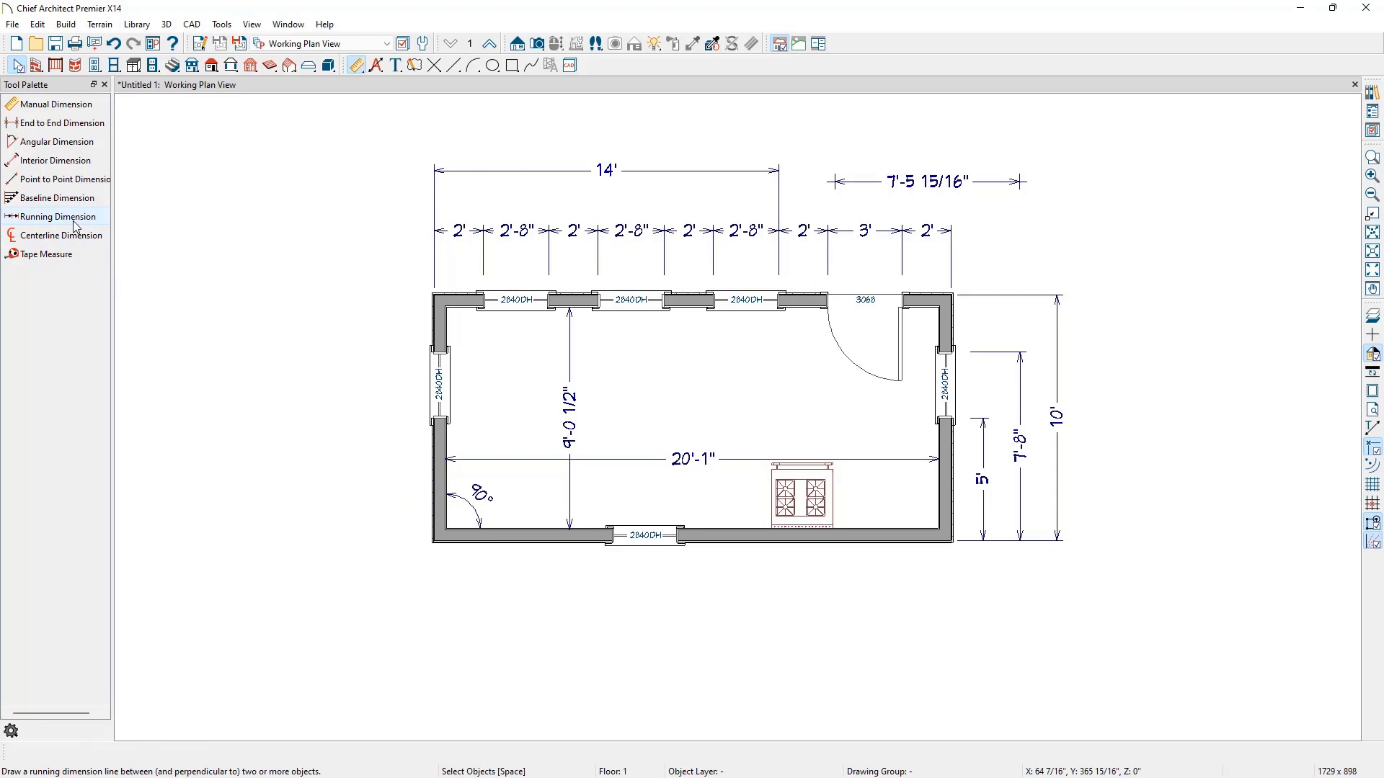
pyautogui.click(58, 218)
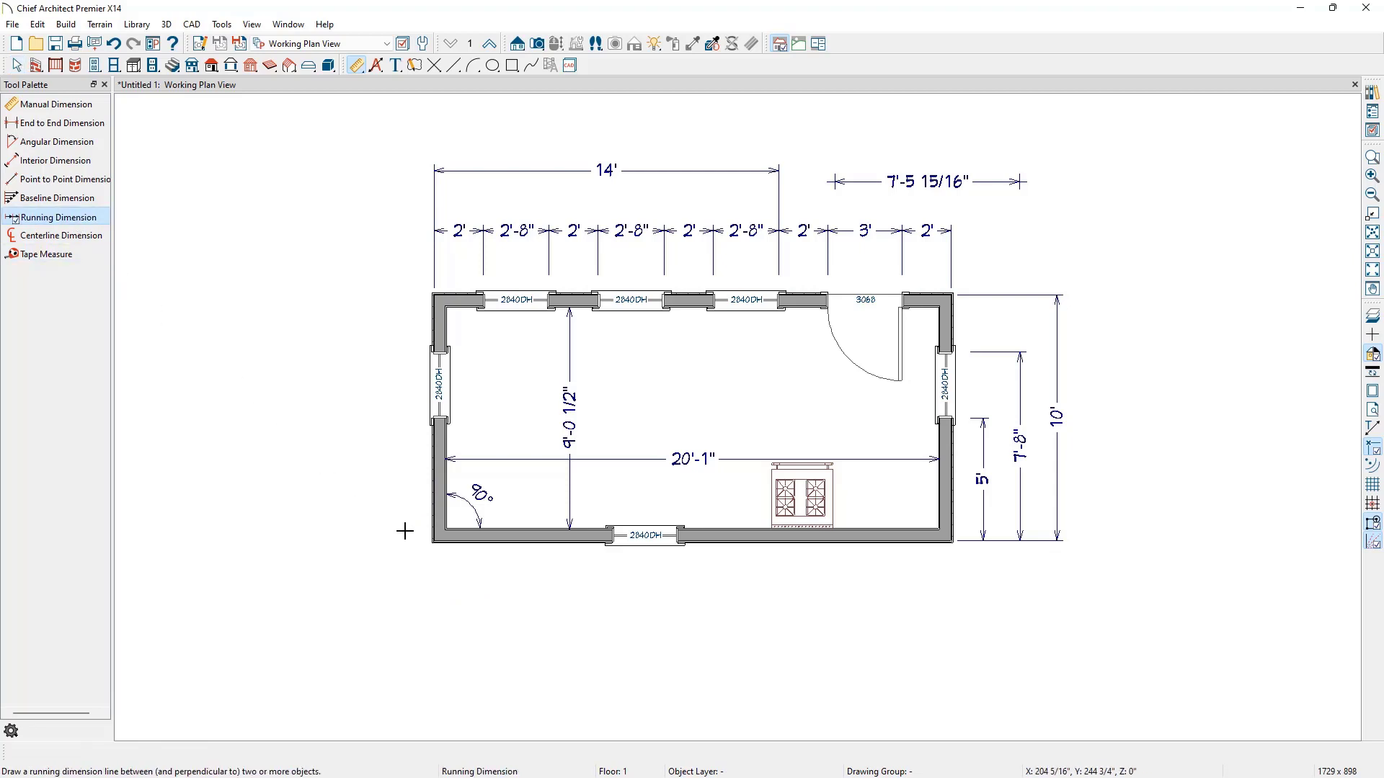
pyautogui.moveTo(415, 543)
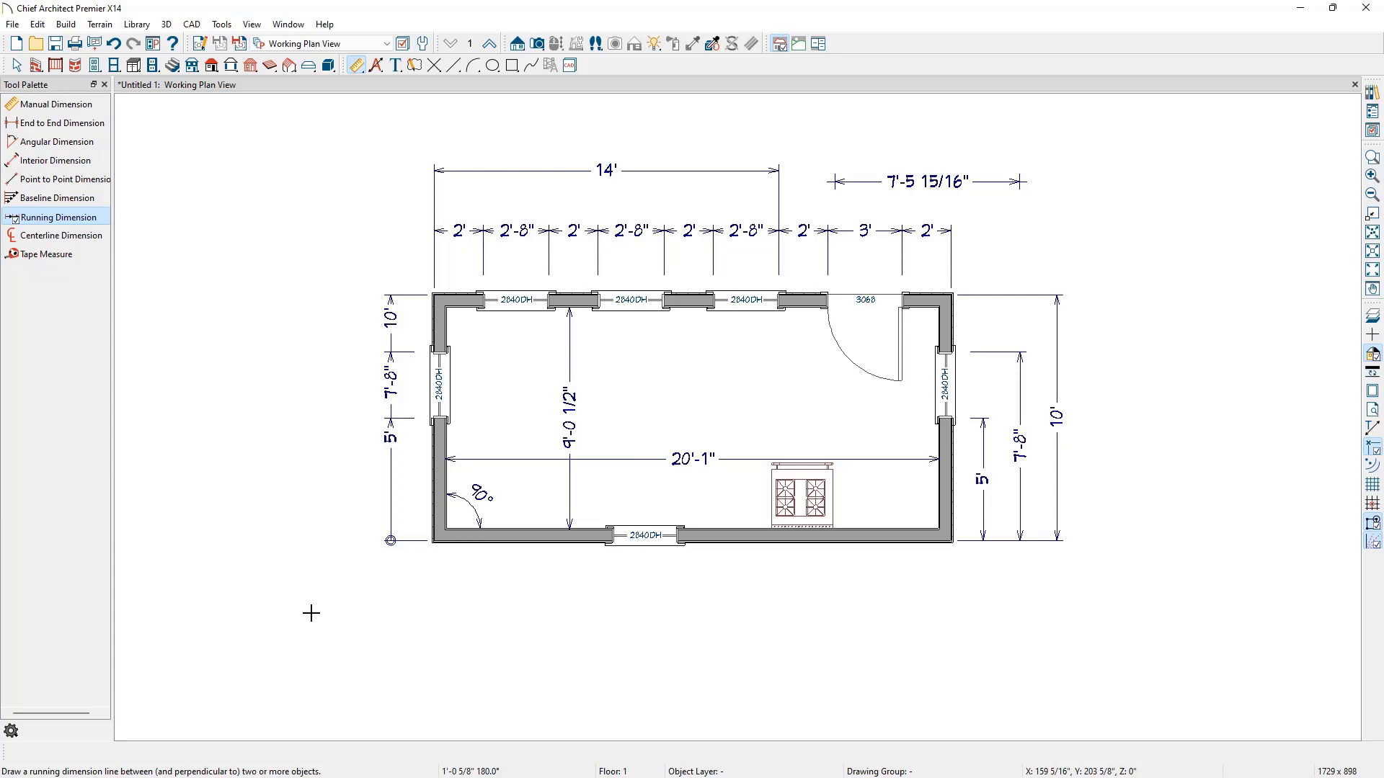
pyautogui.moveTo(361, 369)
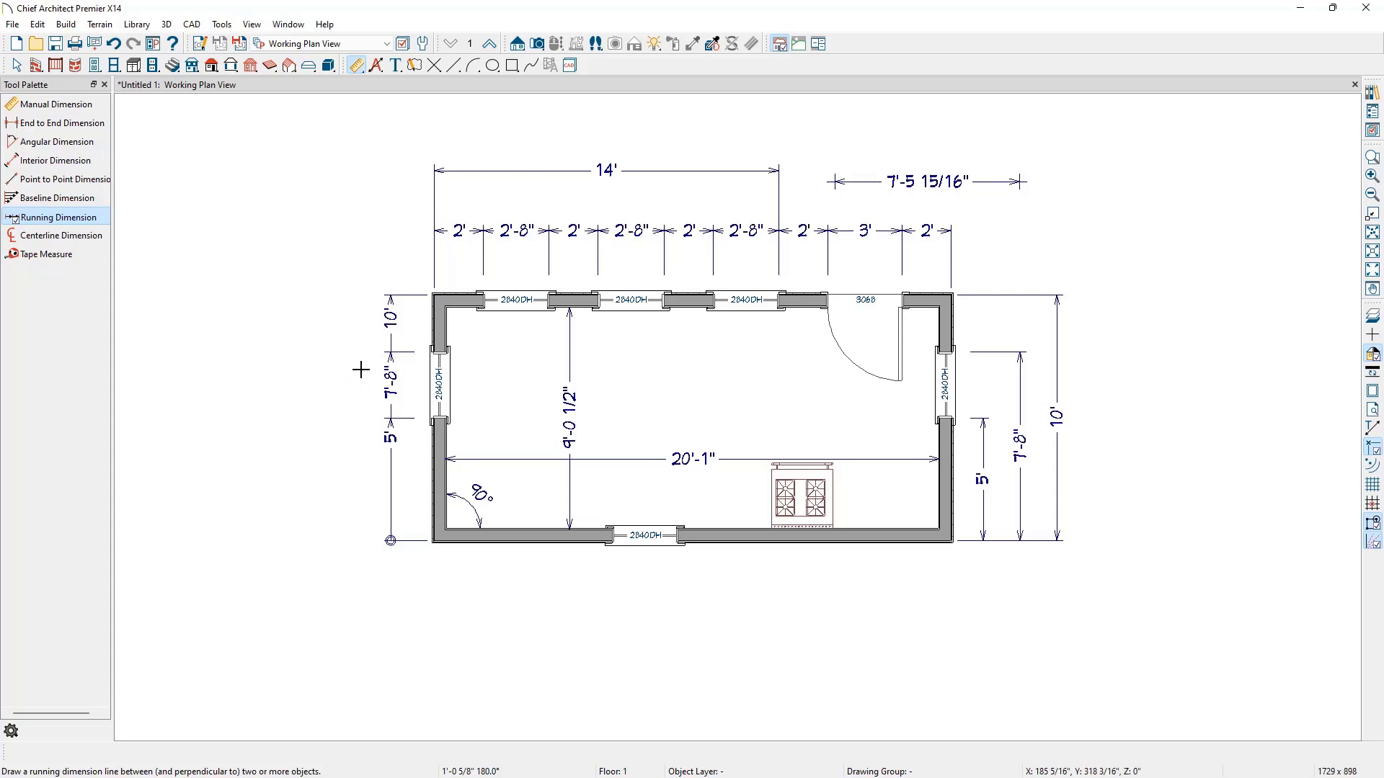
pyautogui.moveTo(226, 290)
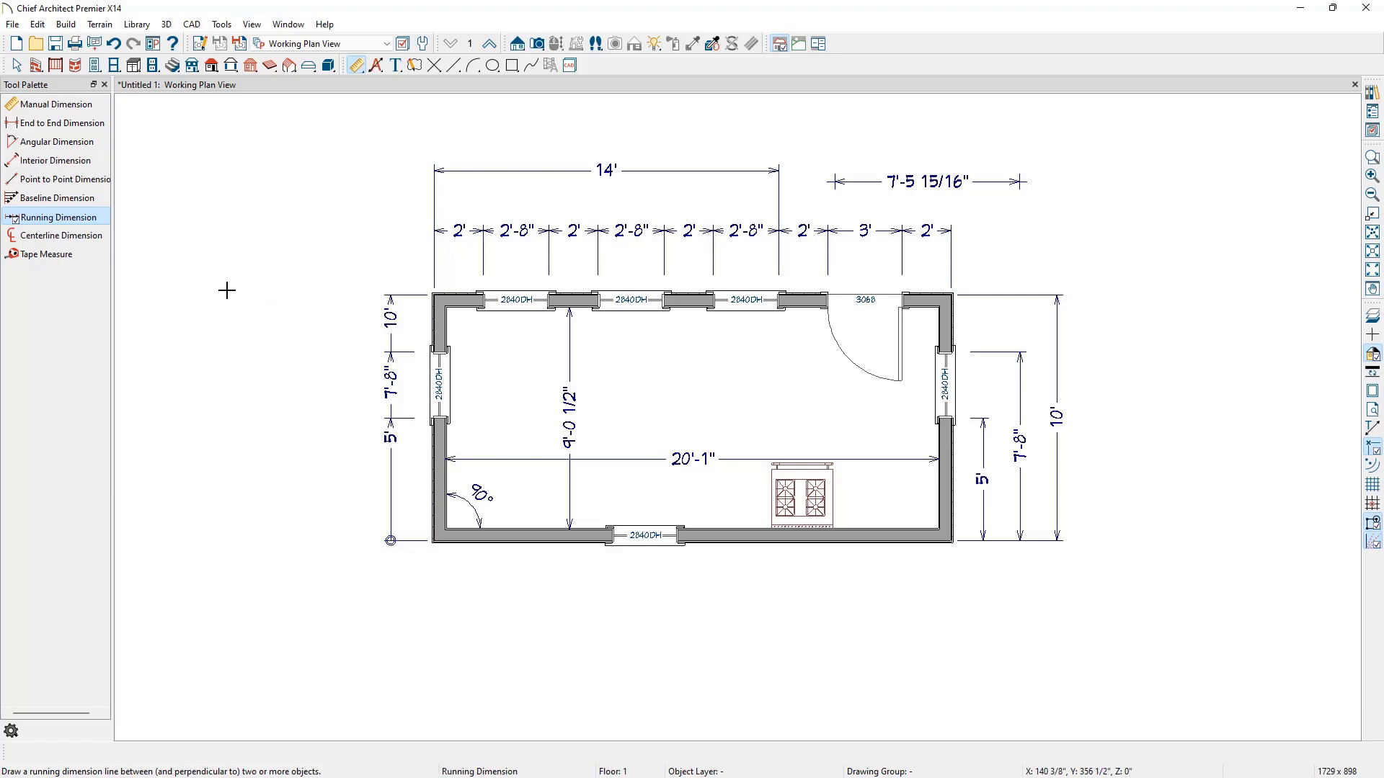
# Step: Add a 6'-0 1/2" centerline dimension from the range's centre to the right wall, placed below the room
pyautogui.click(58, 235)
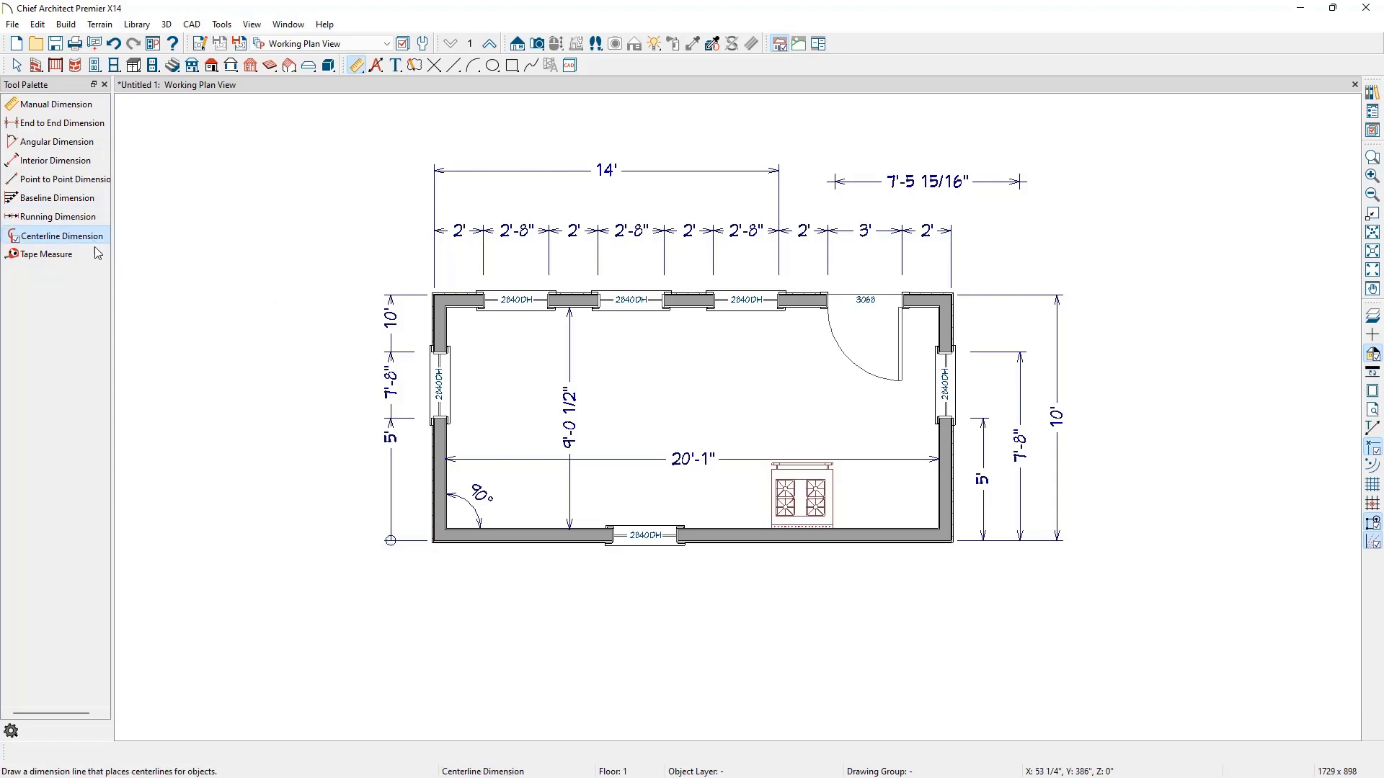
pyautogui.moveTo(936, 508)
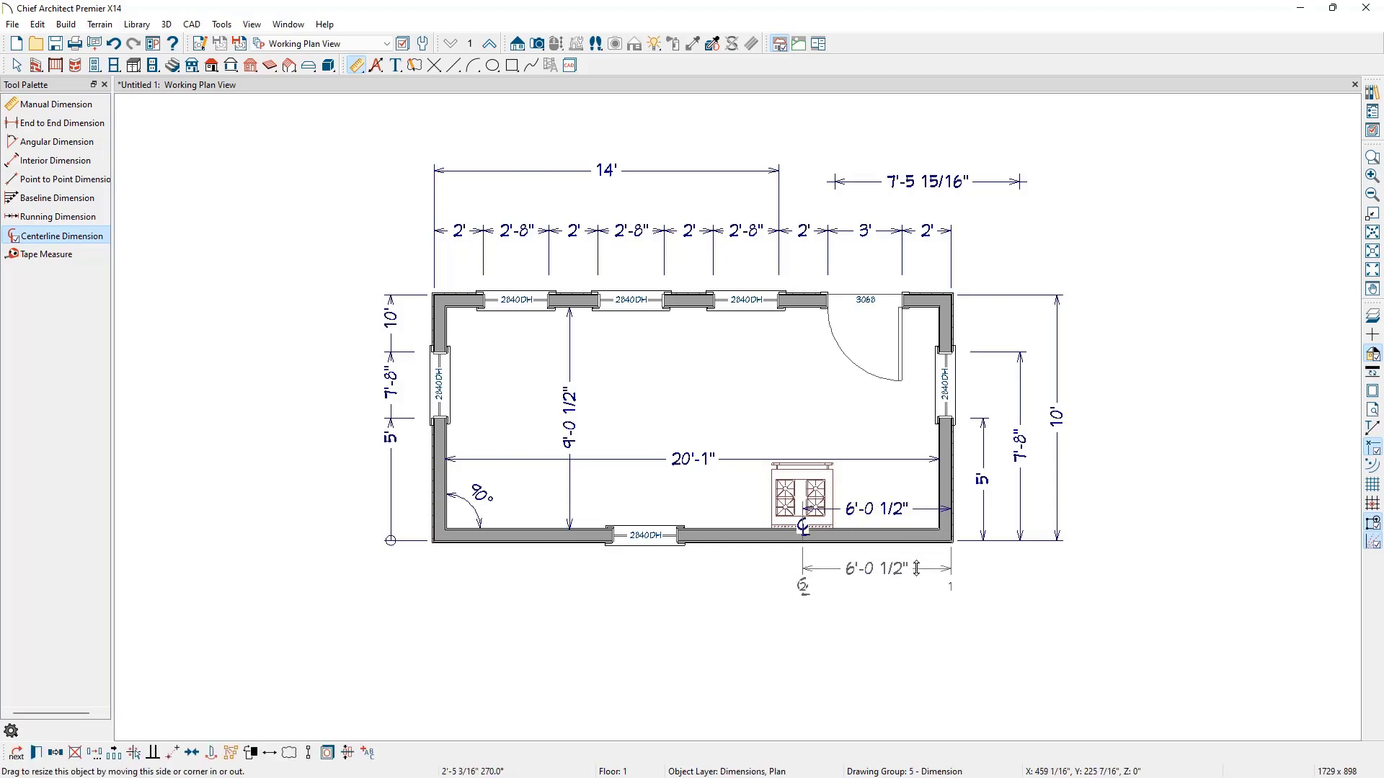
pyautogui.click(894, 647)
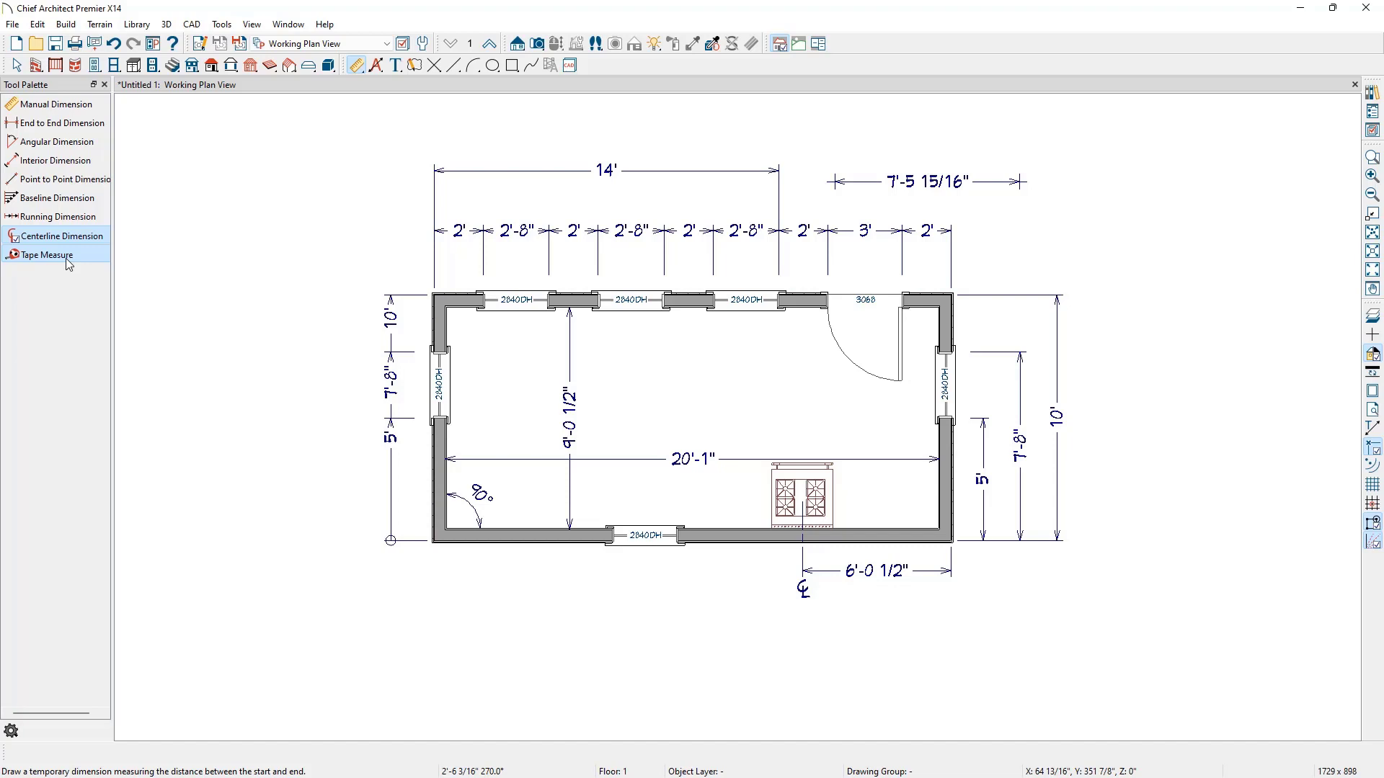
# Step: Make Tape Measure the active tool for temporary measurements on the plan
pyautogui.click(49, 255)
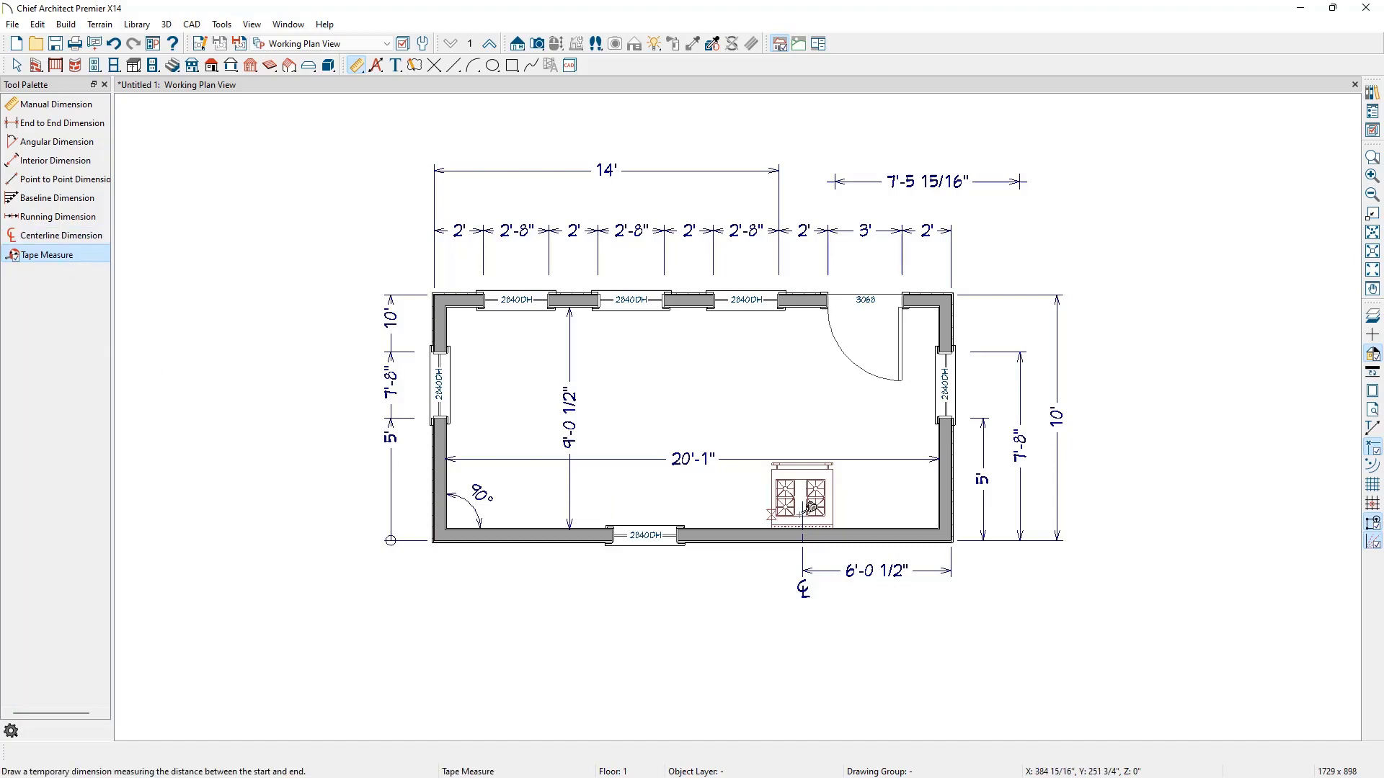